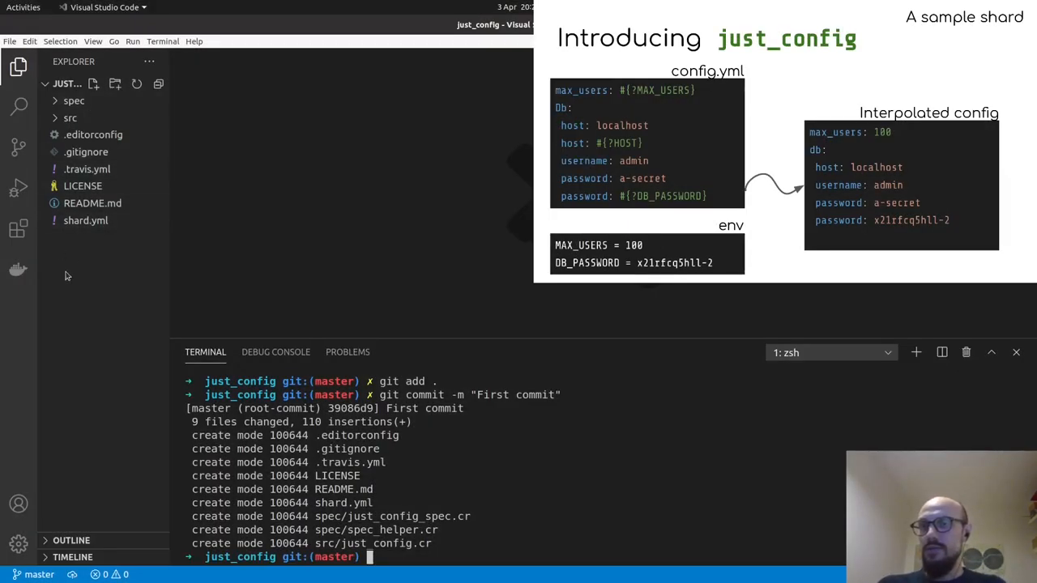
- Open shard.yml and highlight the crystal version, author name and shard version entries
{"action": "left_click", "coordinate": [86, 221]}
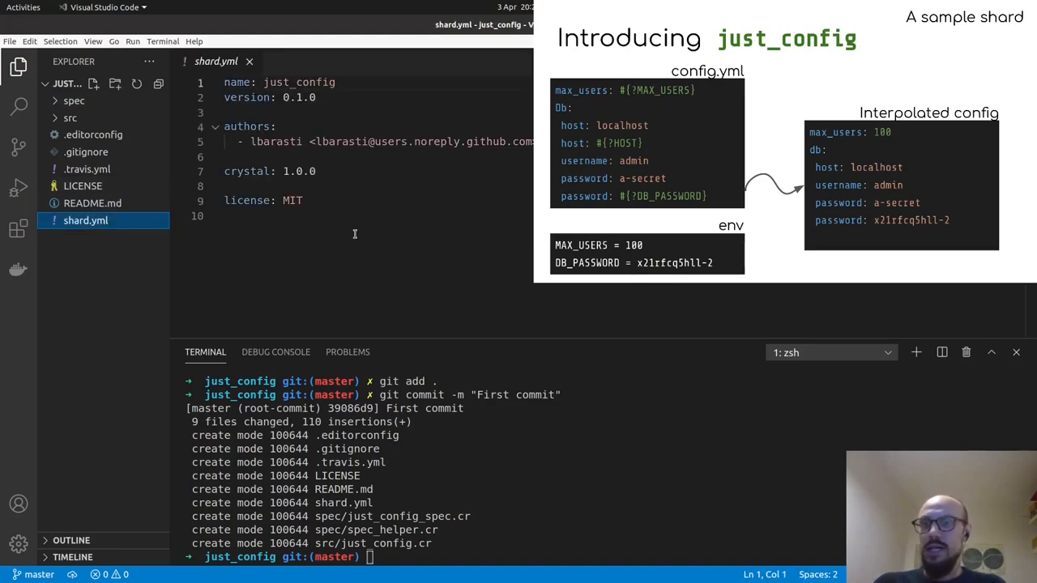
{"action": "key", "text": "ctrl+a"}
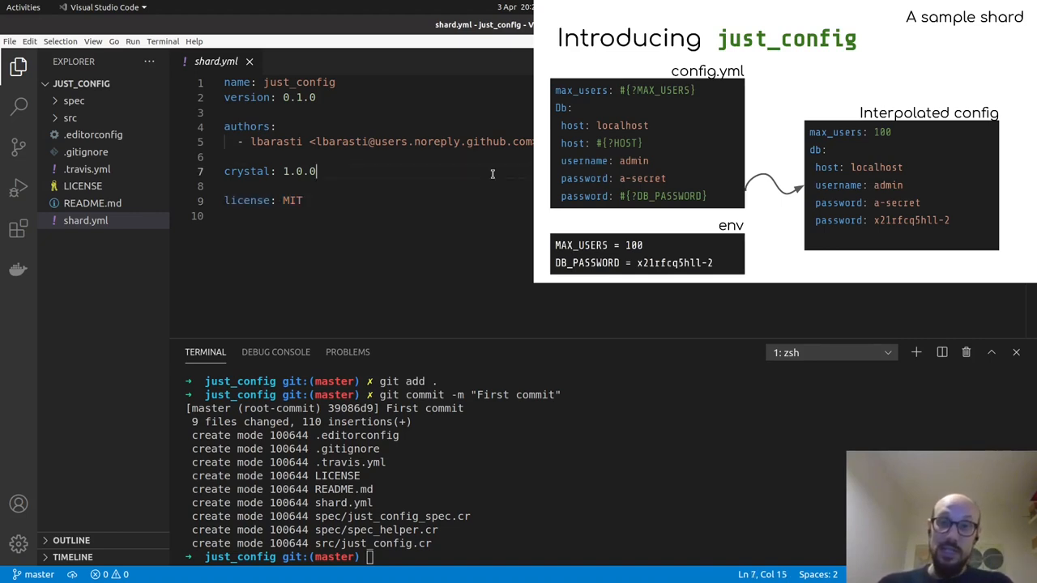
{"action": "triple_click", "coordinate": [269, 171]}
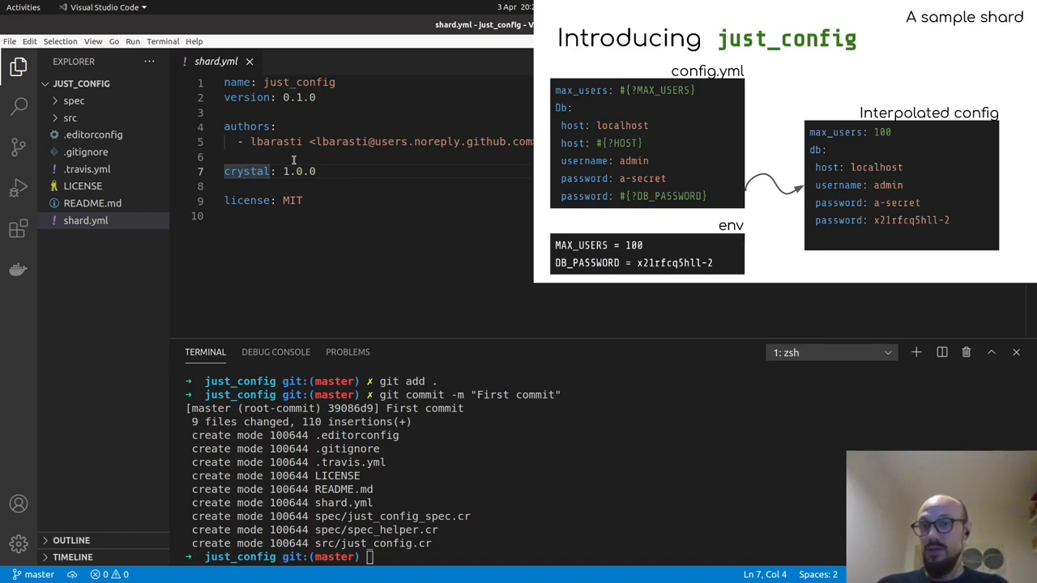
{"action": "double_click", "coordinate": [253, 126]}
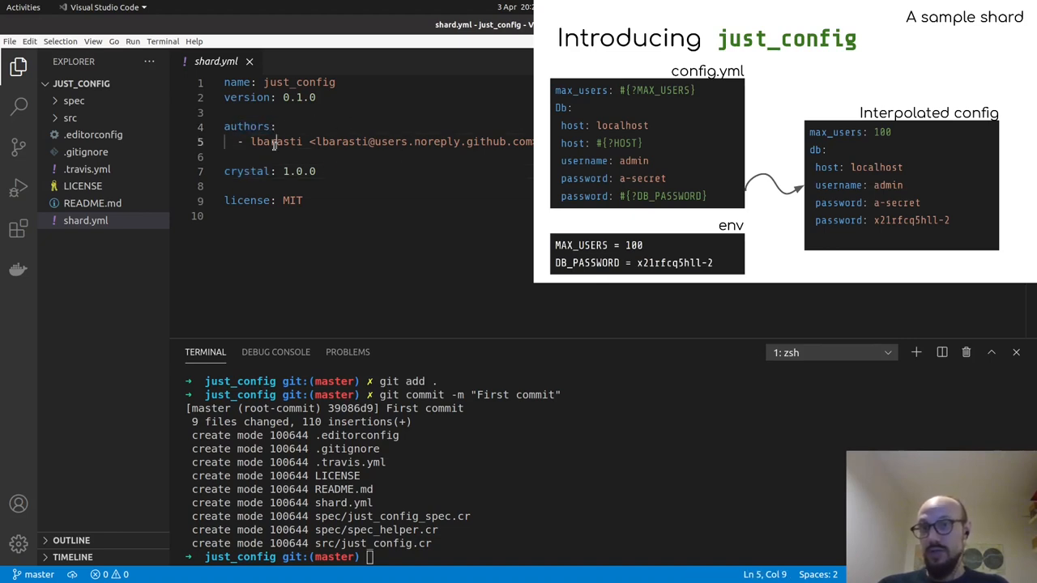
{"action": "double_click", "coordinate": [275, 141]}
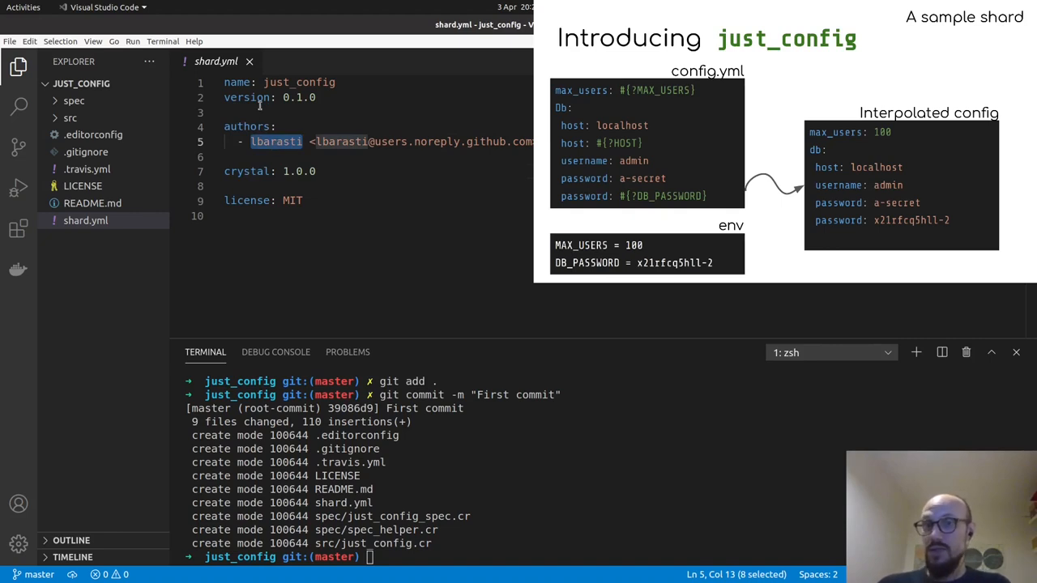
{"action": "double_click", "coordinate": [246, 97]}
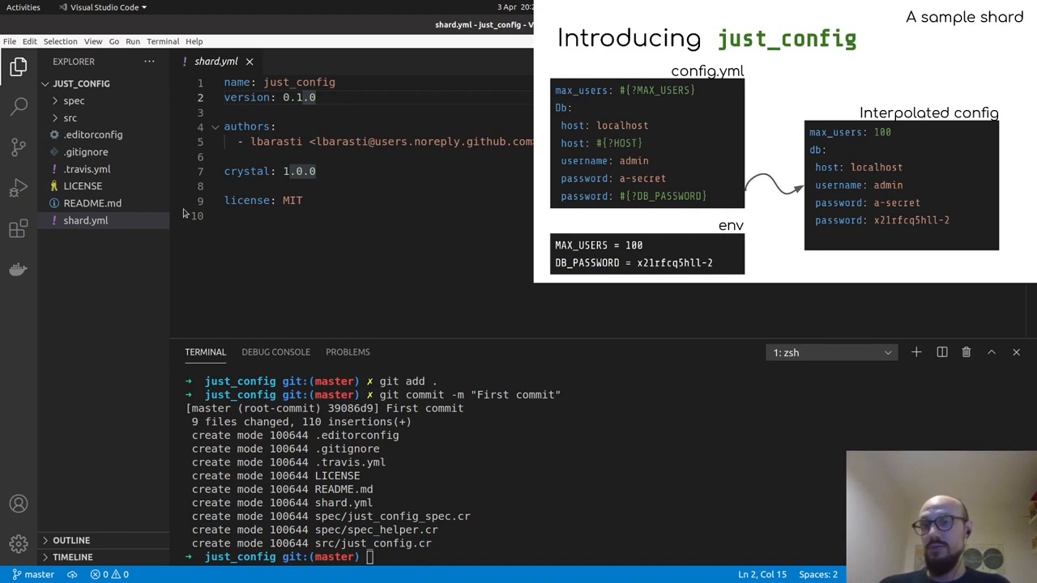
{"action": "mouse_move", "coordinate": [91, 204]}
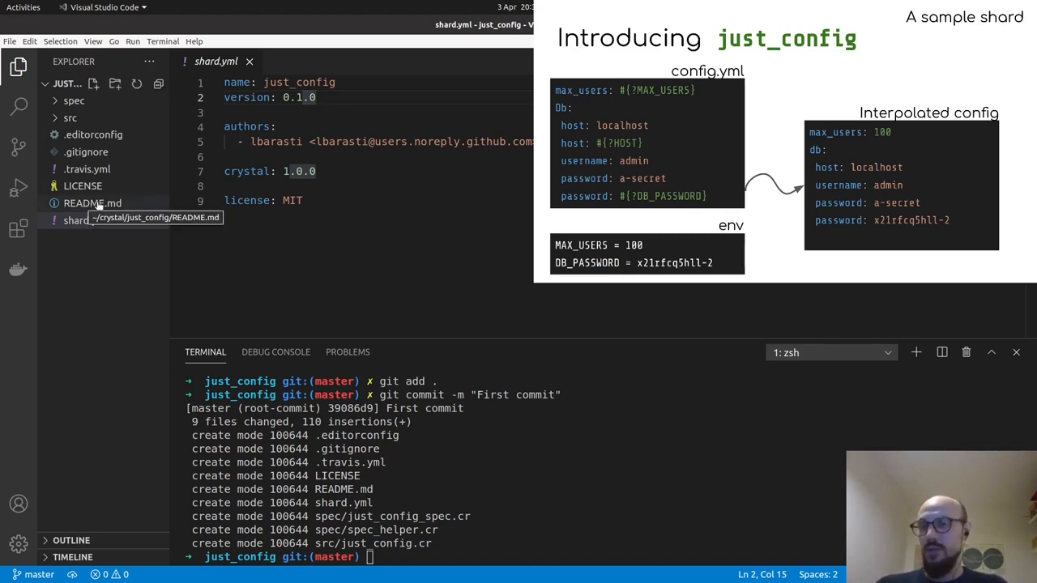
- Highlight the README usage require line, then open spec/just_config_spec.cr
{"action": "left_click", "coordinate": [92, 203]}
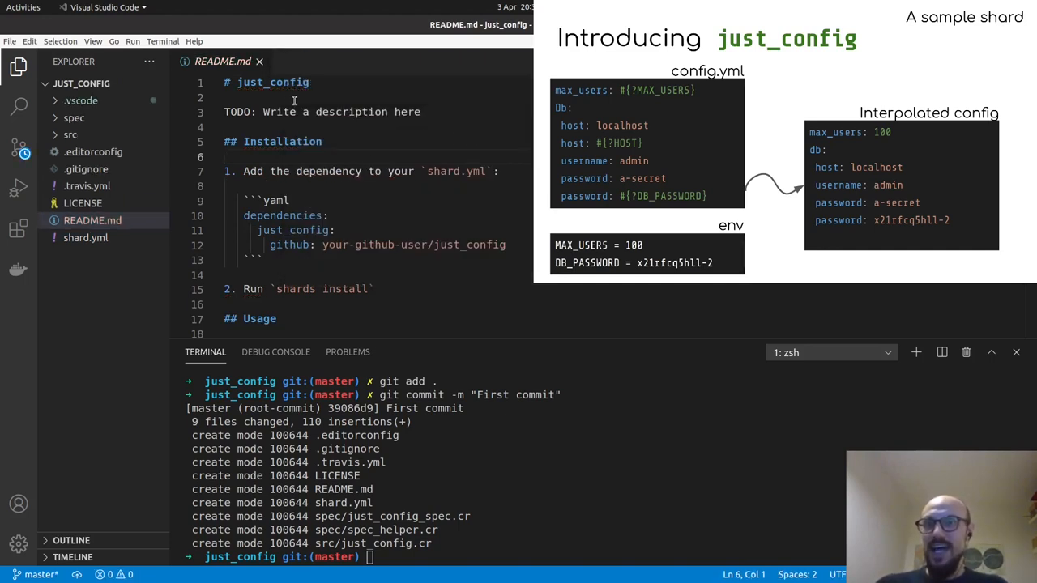
{"action": "left_click_drag", "start_coordinate": [225, 112], "coordinate": [420, 112]}
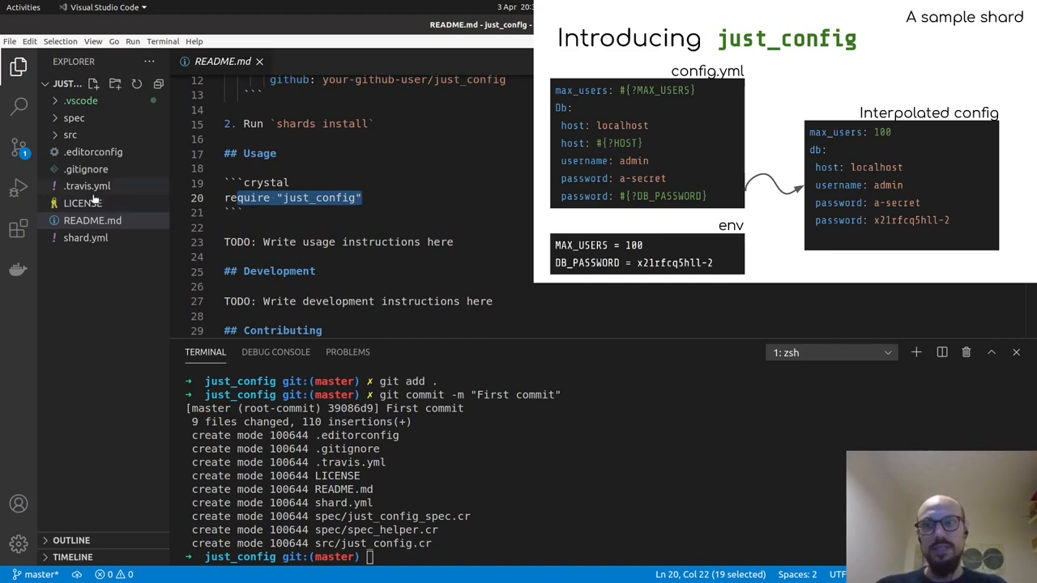
{"action": "left_click", "coordinate": [74, 117]}
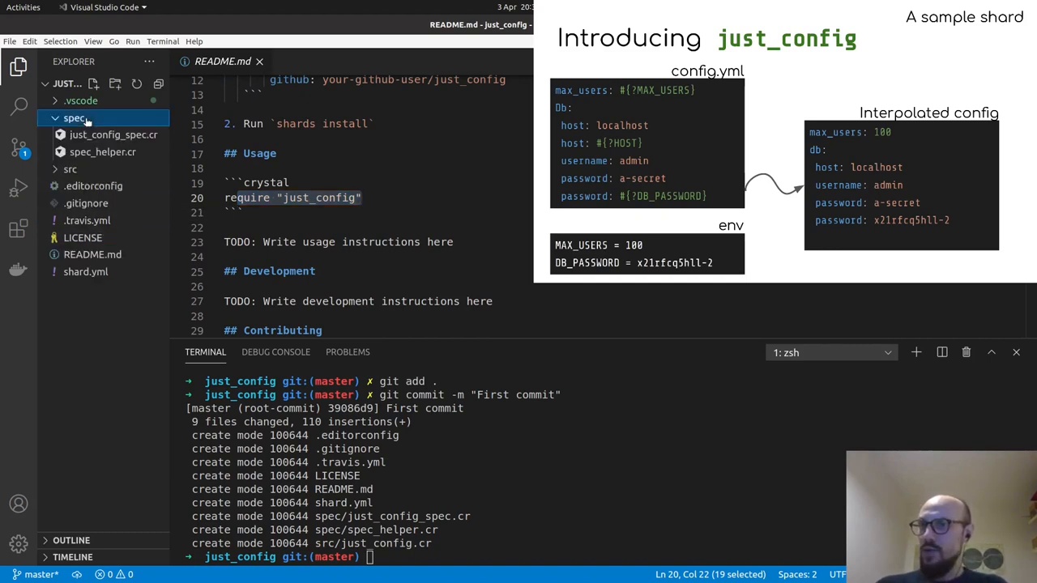
{"action": "left_click", "coordinate": [113, 134]}
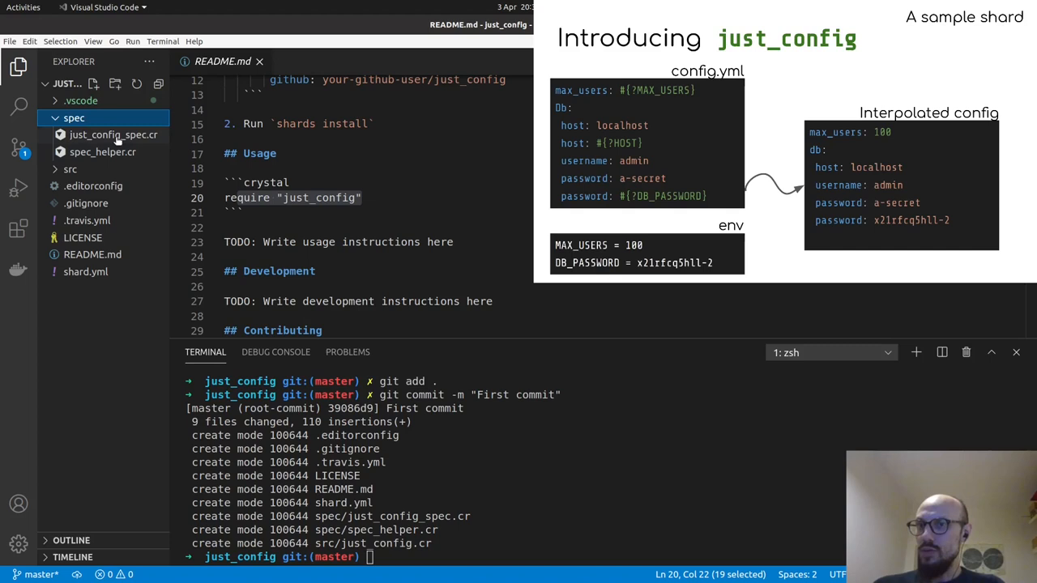
{"action": "left_click", "coordinate": [113, 134]}
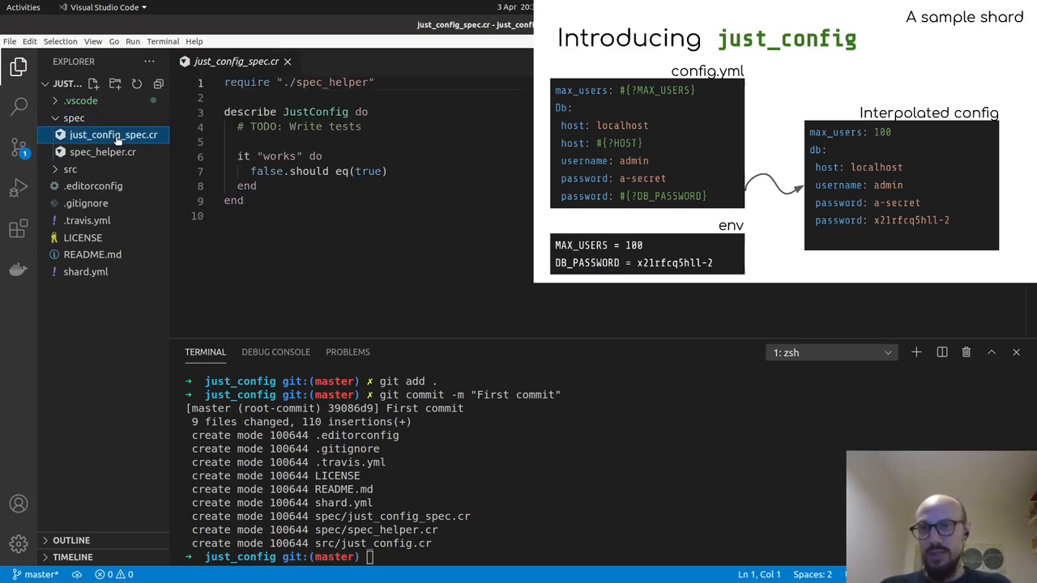
- Replace the src/just_config.cr placeholder with interpolate, highlighting its signature, gsub and regex
{"action": "left_click", "coordinate": [101, 185]}
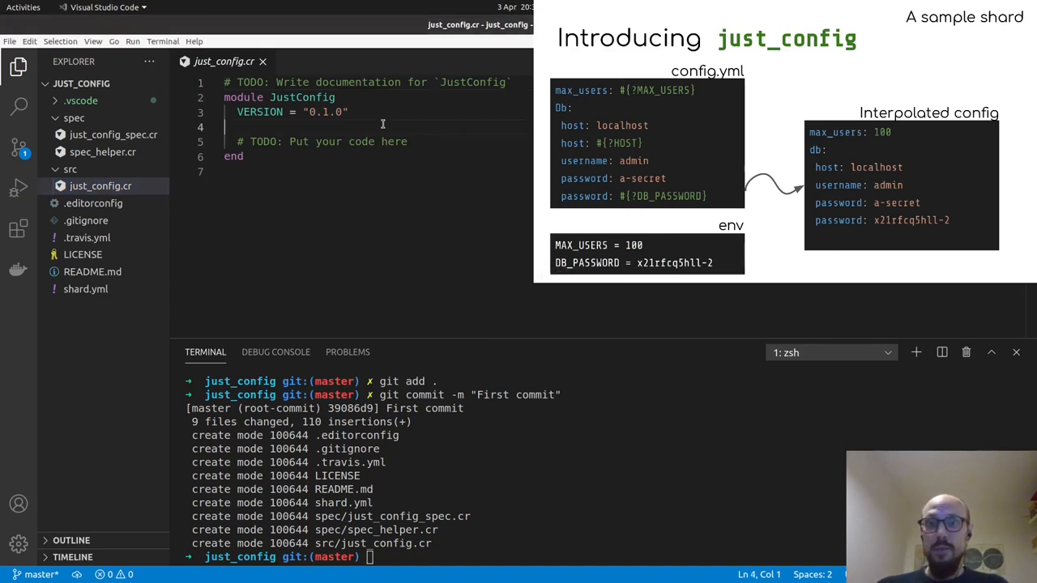
{"action": "left_click_drag", "start_coordinate": [237, 111], "coordinate": [408, 141]}
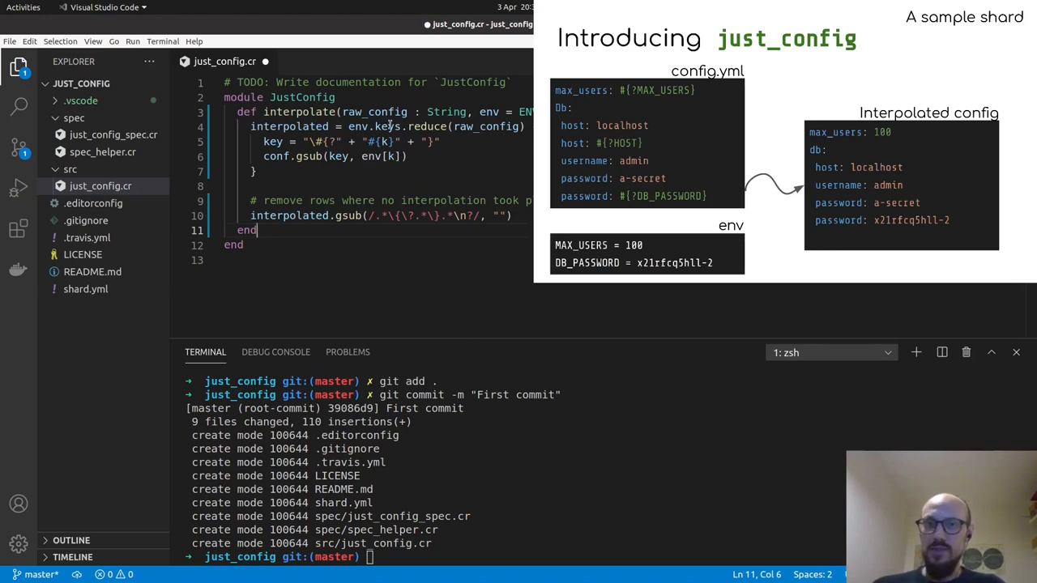
{"action": "mouse_move", "coordinate": [411, 174]}
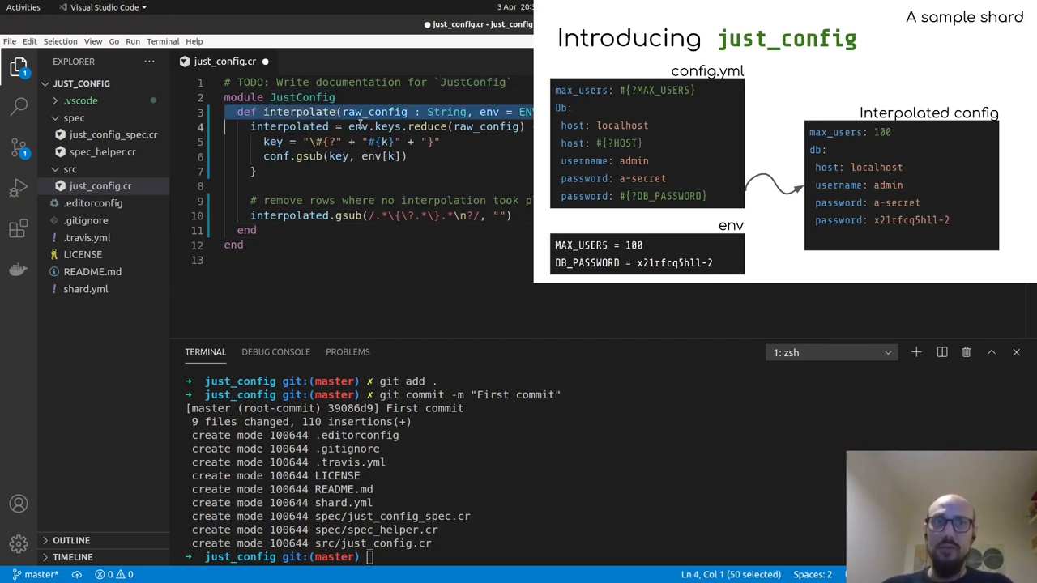
{"action": "left_click", "coordinate": [483, 112]}
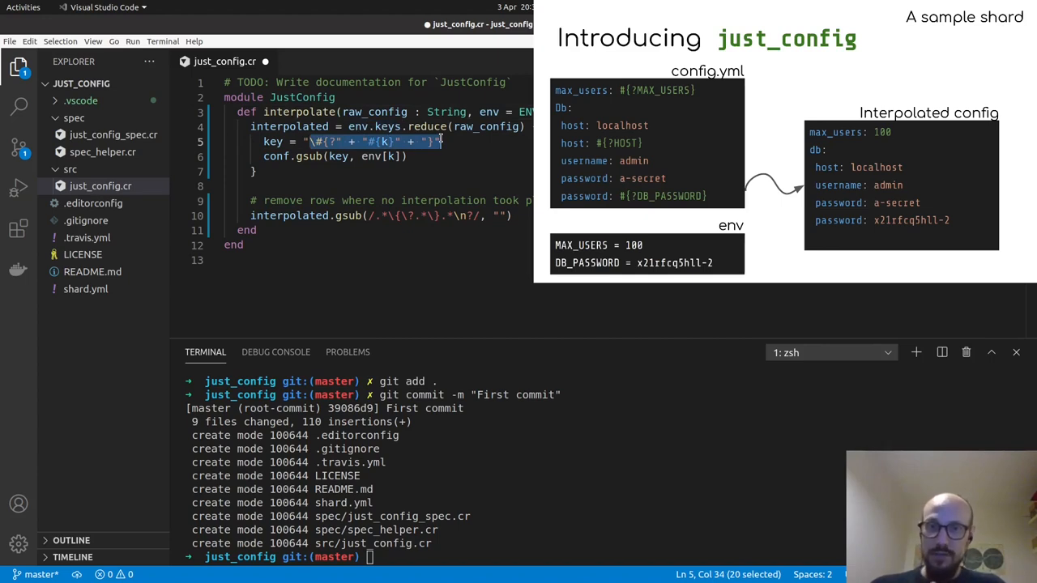
{"action": "double_click", "coordinate": [307, 156]}
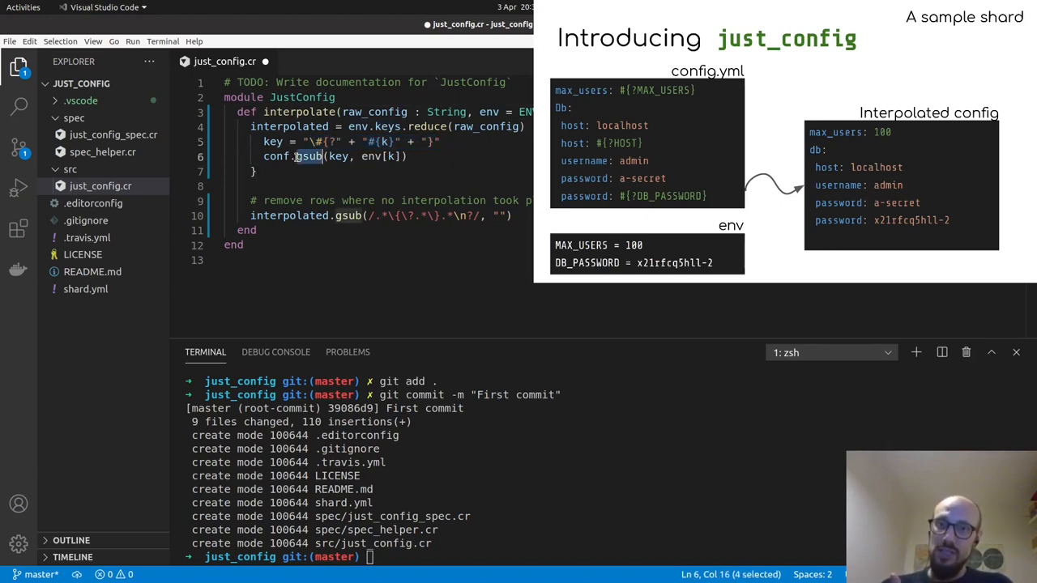
{"action": "left_click_drag", "start_coordinate": [324, 157], "coordinate": [409, 156]}
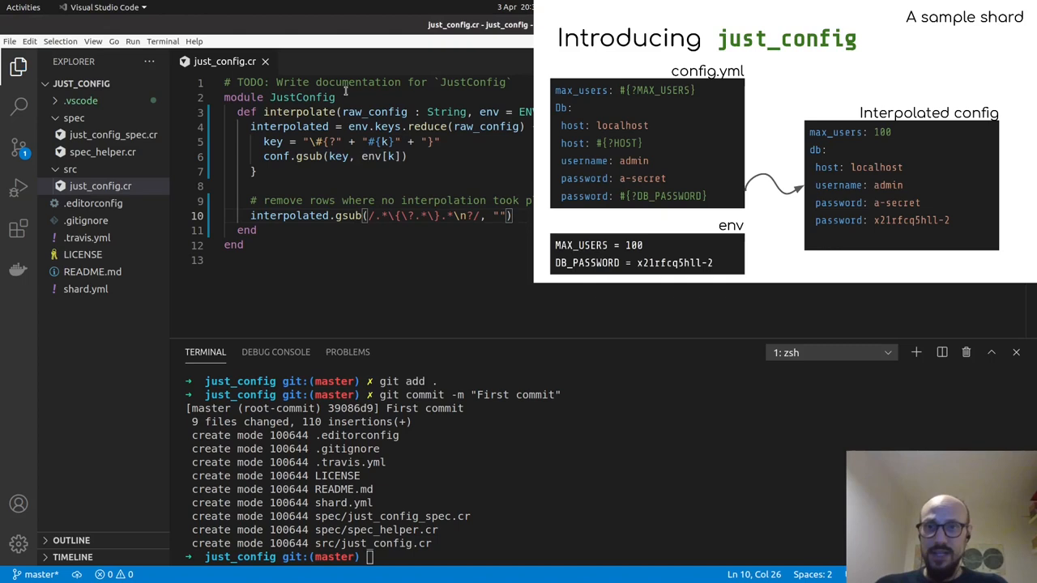
- Paste interpolation tests into just_config_spec.cr and run crystal spec, hitting undefined method 'interpolate'
{"action": "left_click", "coordinate": [113, 134]}
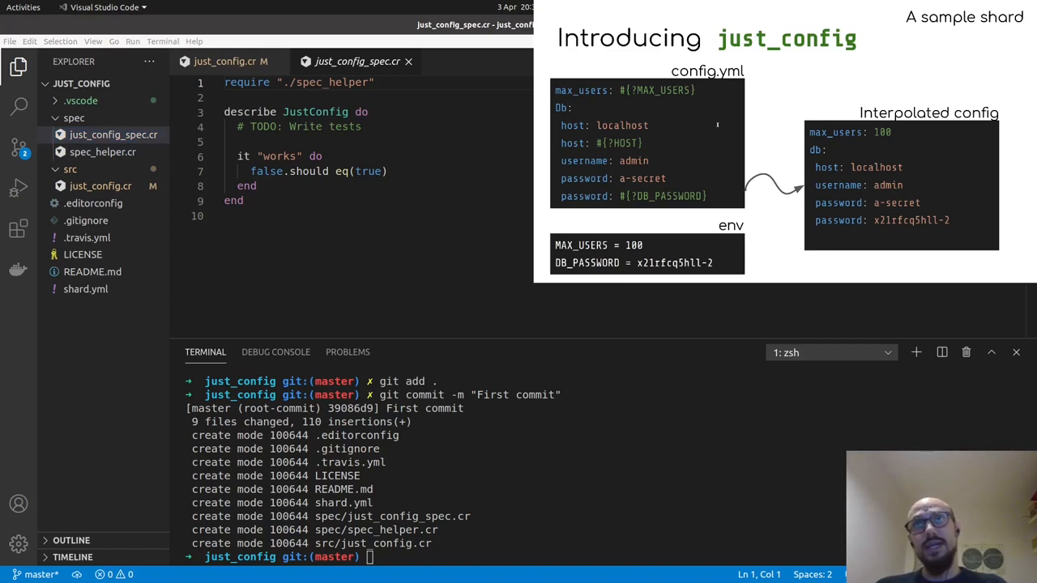
{"action": "key", "text": "ctrl+a"}
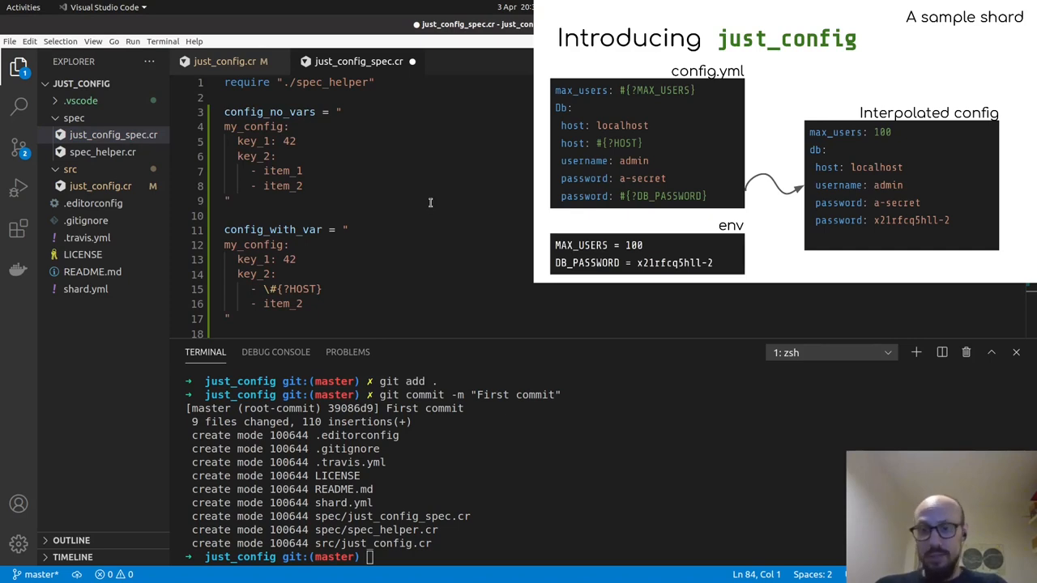
{"action": "type", "text": "crystal spec"}
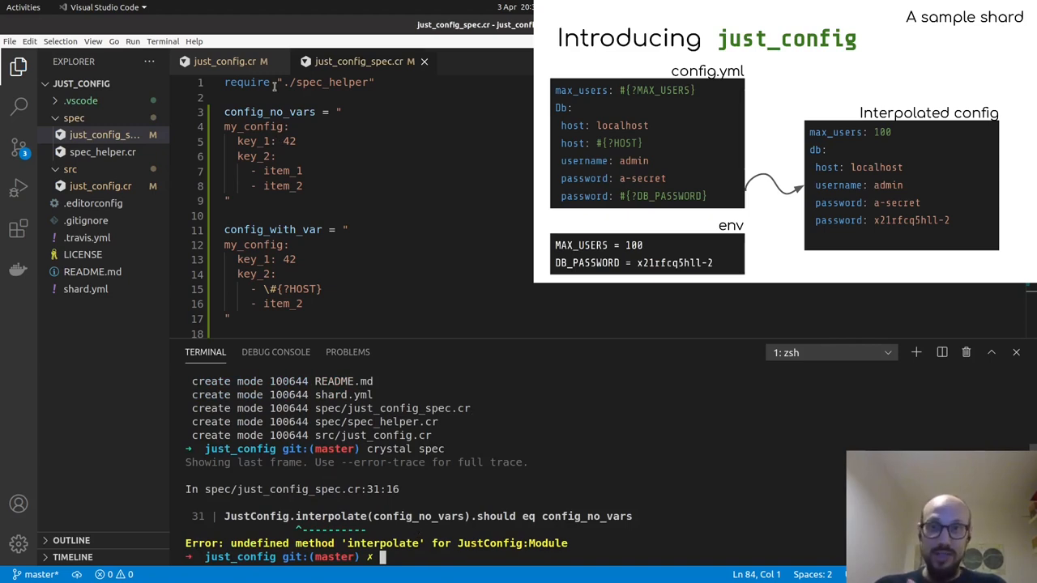
{"action": "left_click", "coordinate": [230, 60]}
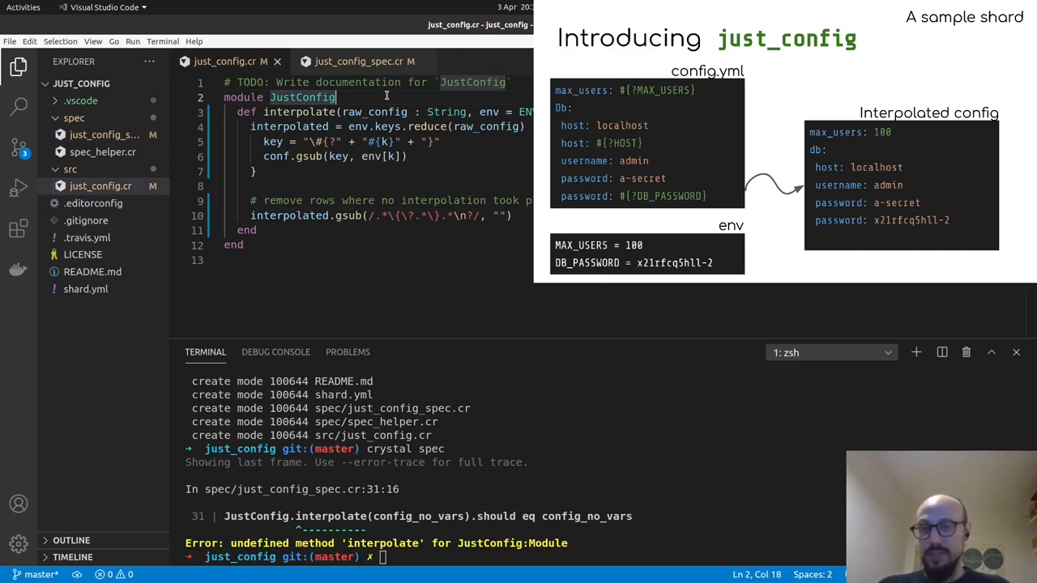
- Add extend JustConfig inside the module so the specs pass
{"action": "key", "text": "Enter"}
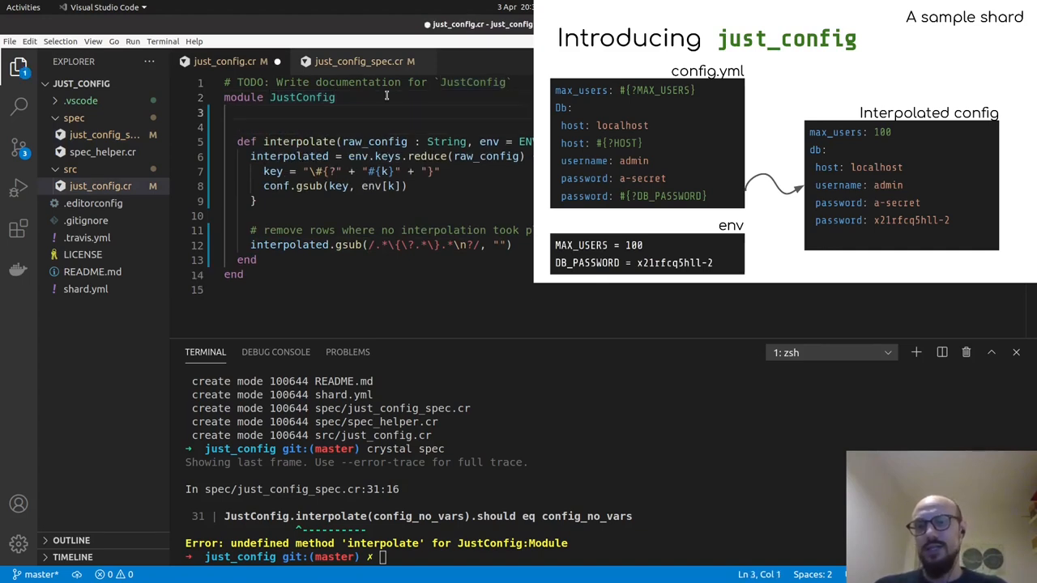
{"action": "type", "text": "extend J"}
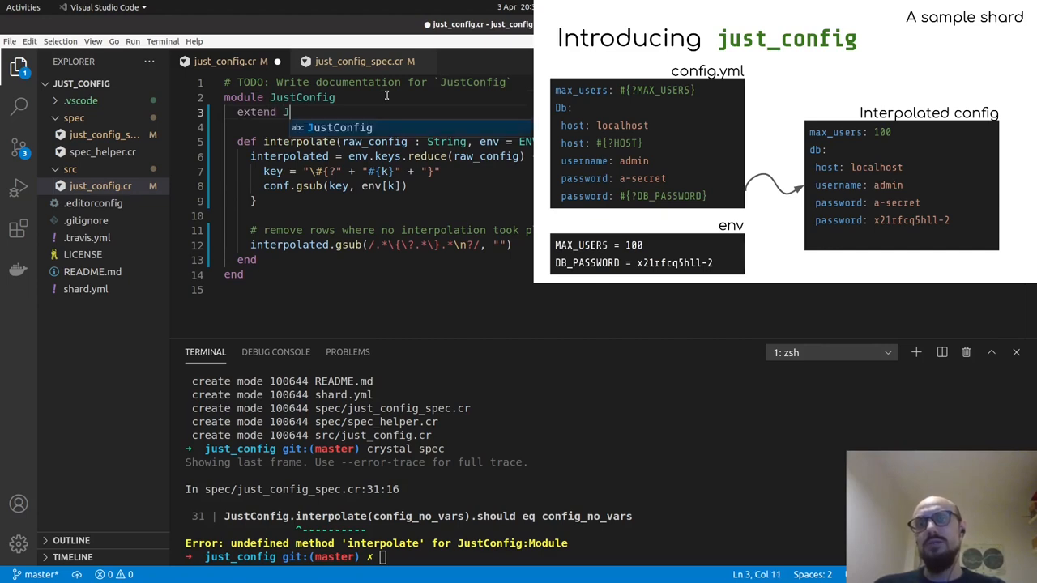
{"action": "type", "text": "ustConfig"}
{"action": "left_click", "coordinate": [514, 557]}
{"action": "type", "text": "git commit -m"}
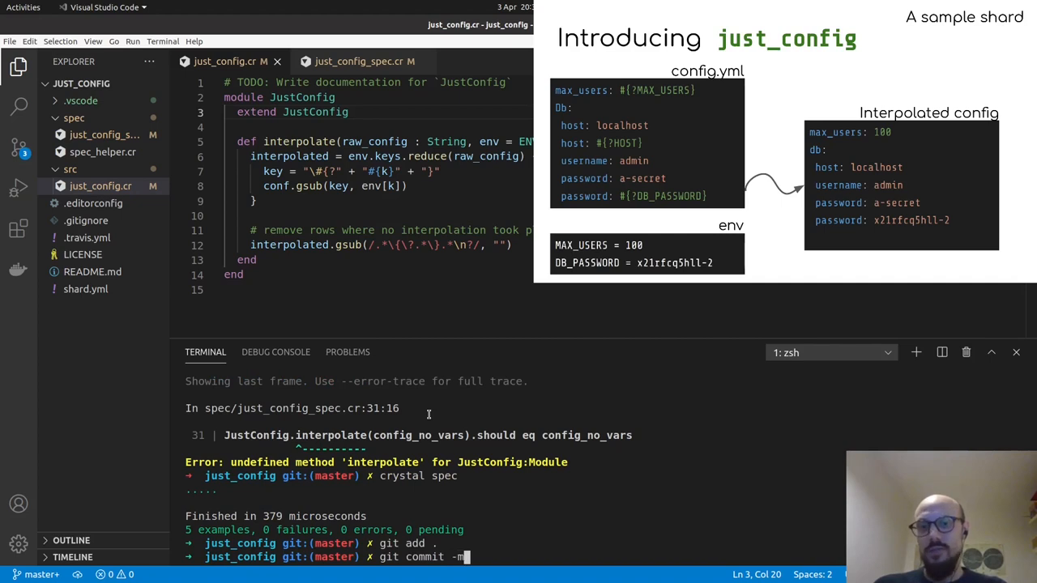
- Commit all changes with the message "First implementation"
{"action": "type", "text": "\"First implem"}
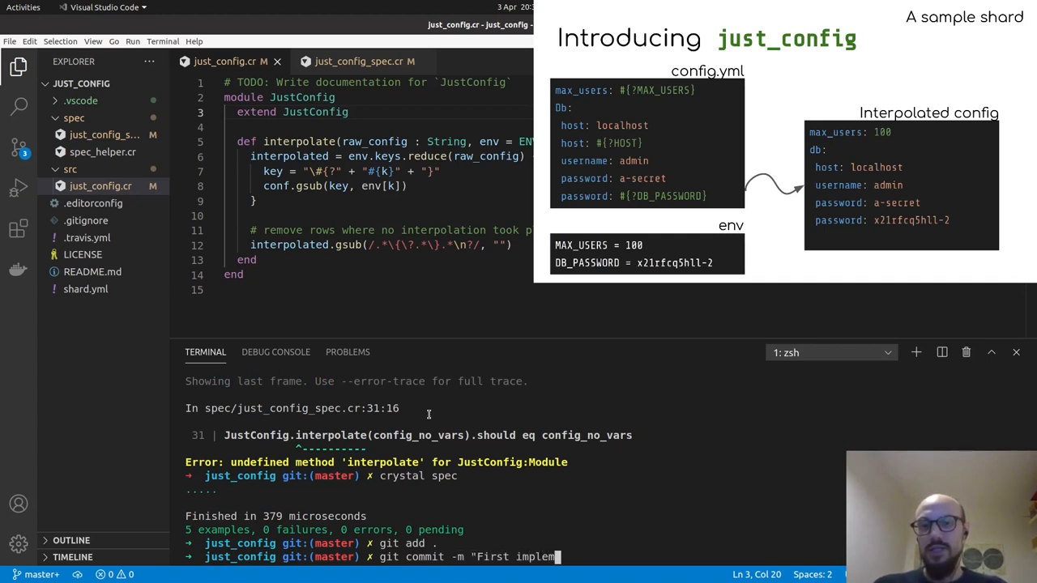
{"action": "type", "text": "entation\""}
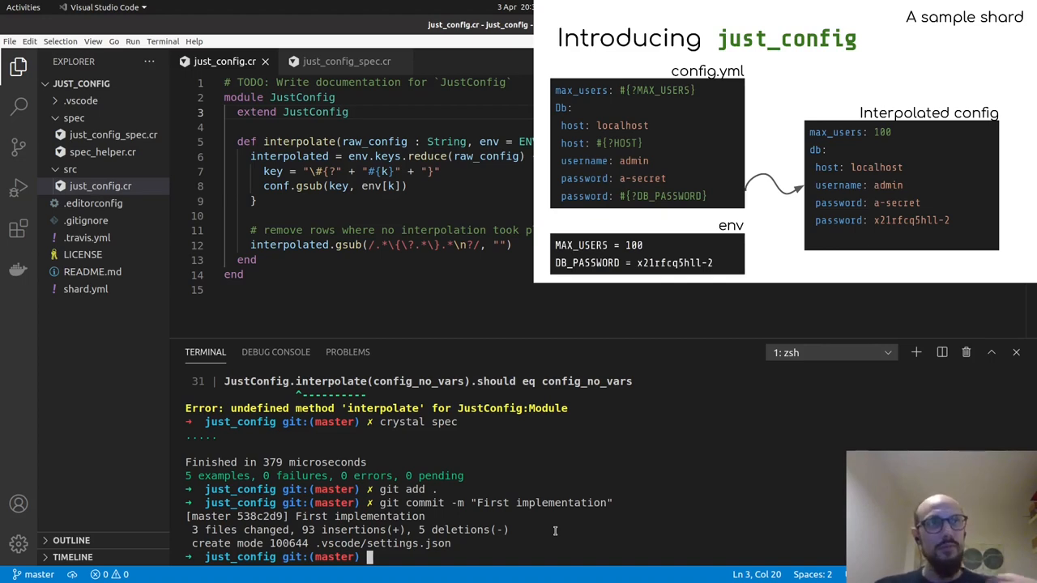
{"action": "key", "text": "alt+Tab"}
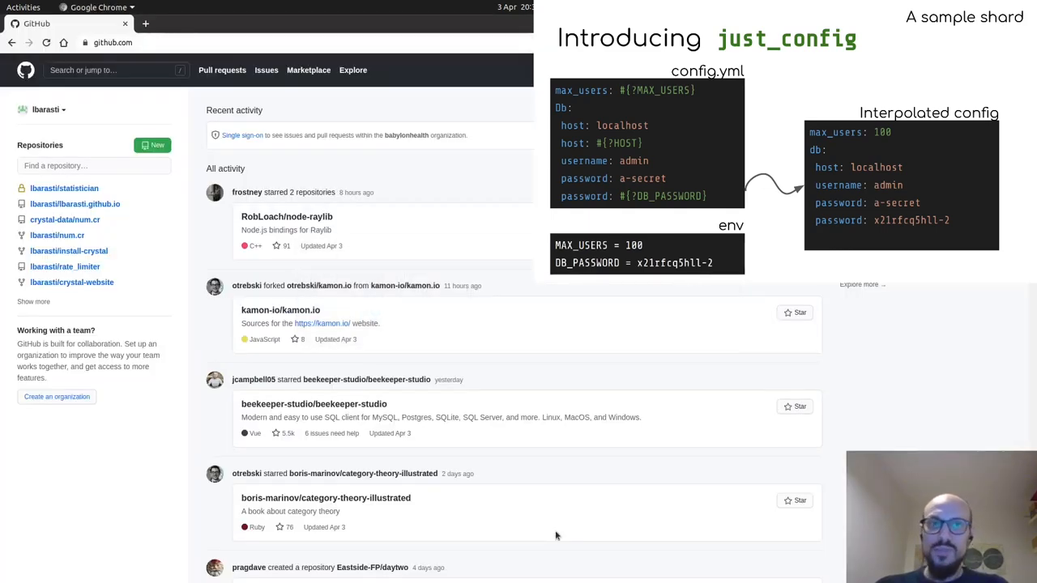
- Create a new GitHub repository named just_config
{"action": "left_click", "coordinate": [152, 145]}
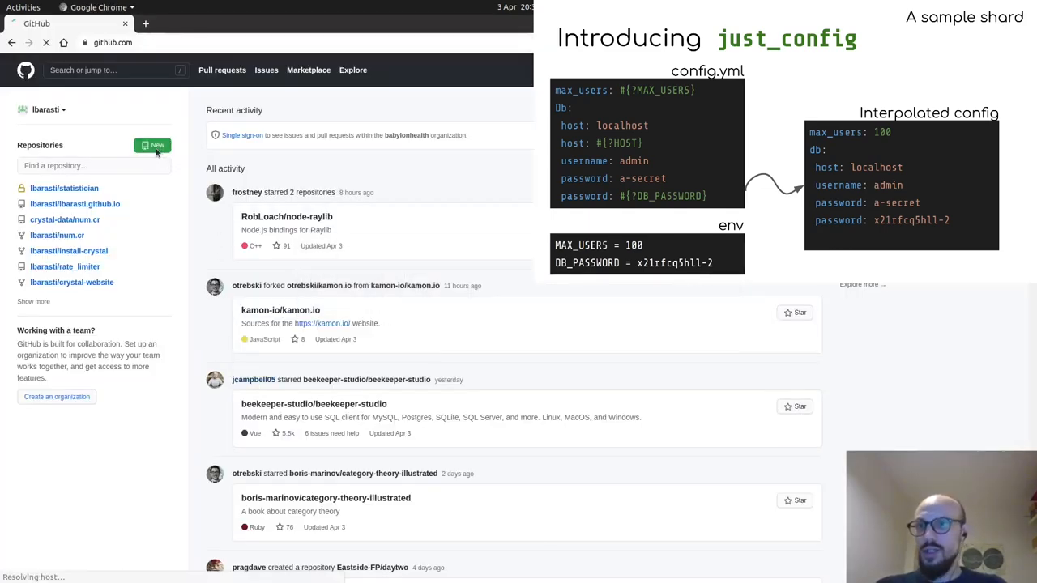
{"action": "left_click", "coordinate": [153, 145]}
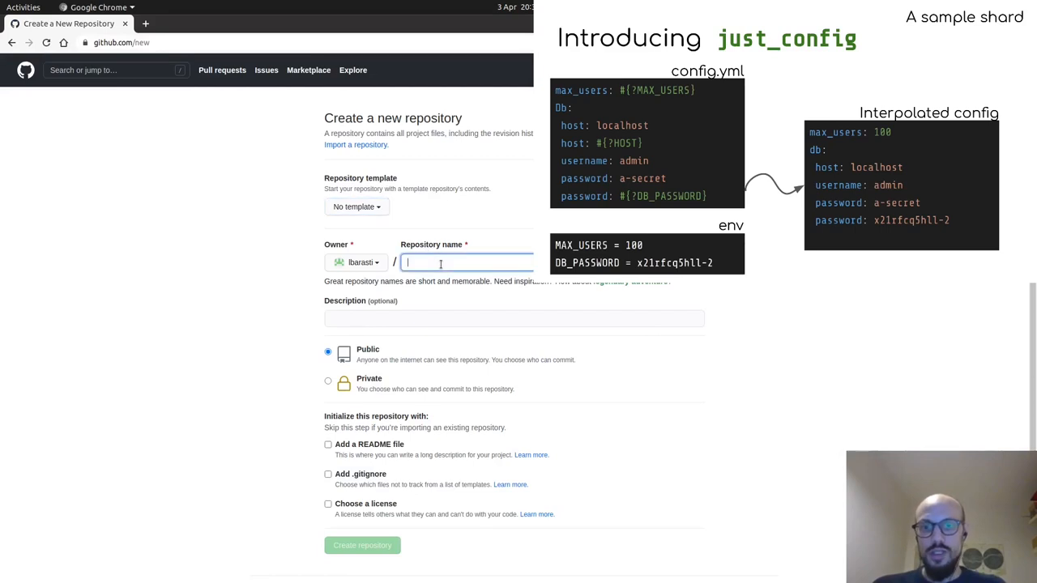
{"action": "type", "text": "just_config"}
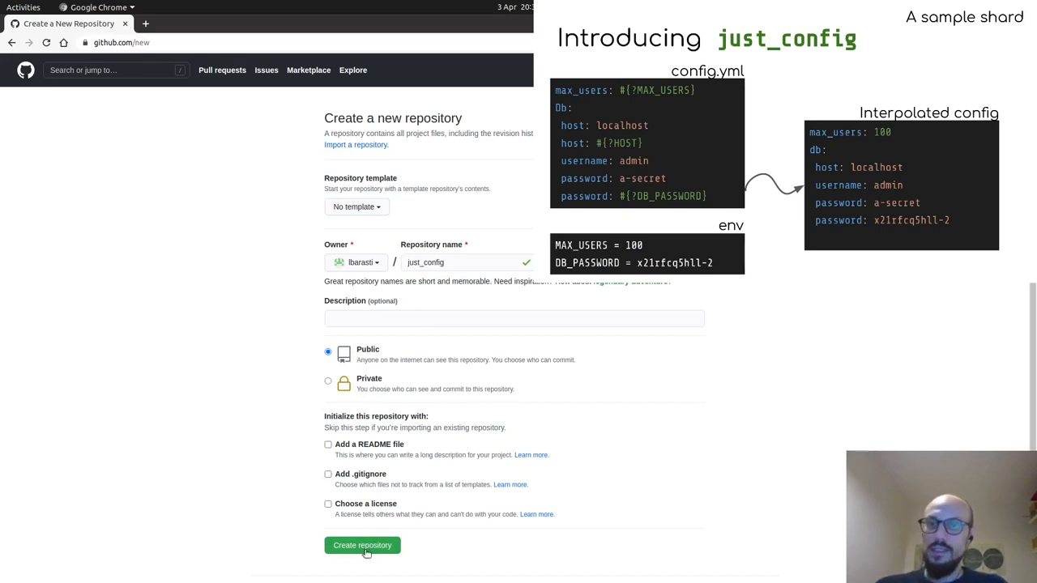
{"action": "left_click", "coordinate": [362, 545]}
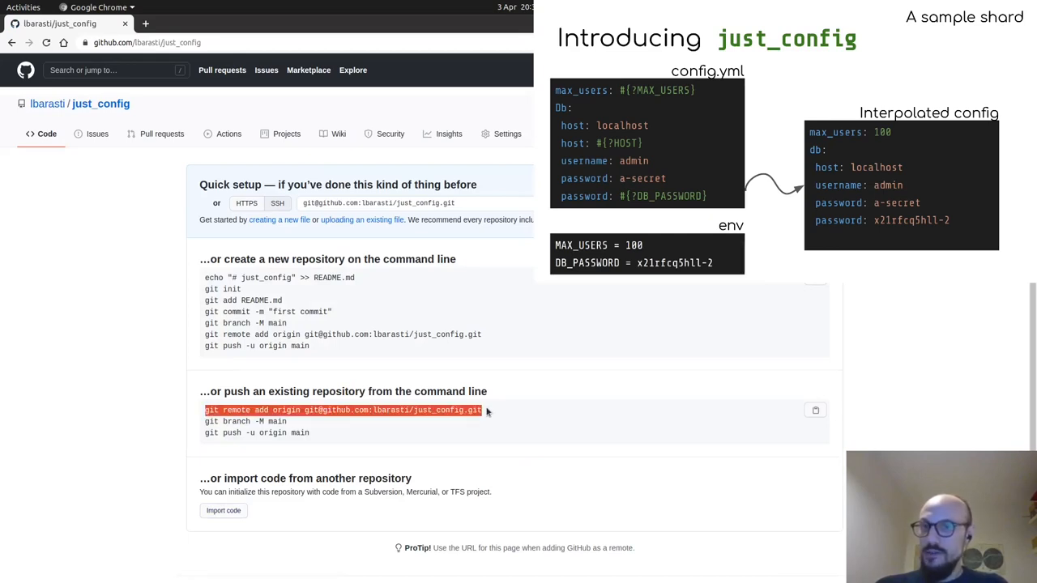
{"action": "mouse_move", "coordinate": [492, 414]}
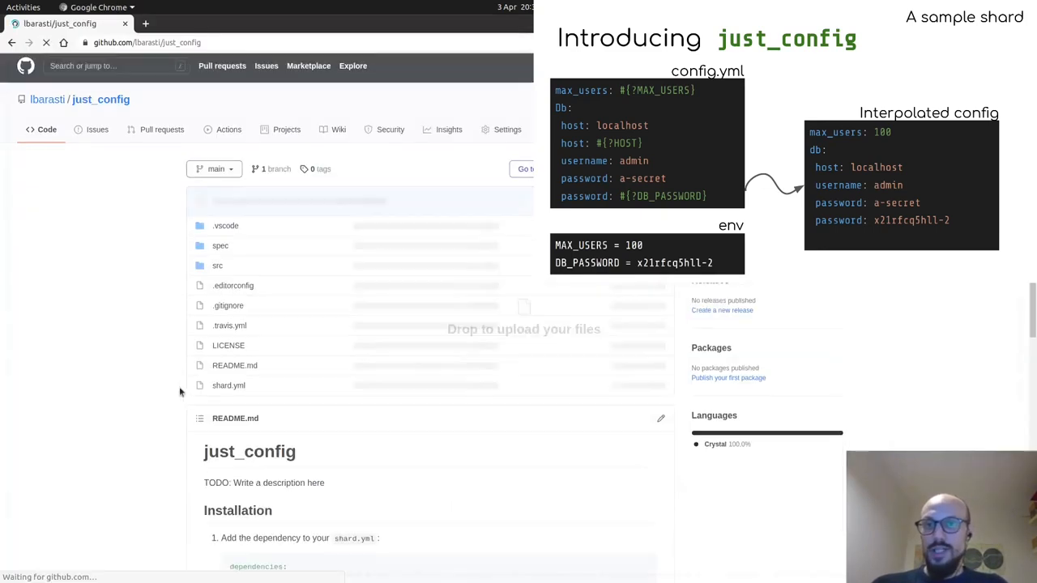
- Scroll through the pushed file list and README installation steps
{"action": "scroll", "scroll_direction": "down", "scroll_amount": 3}
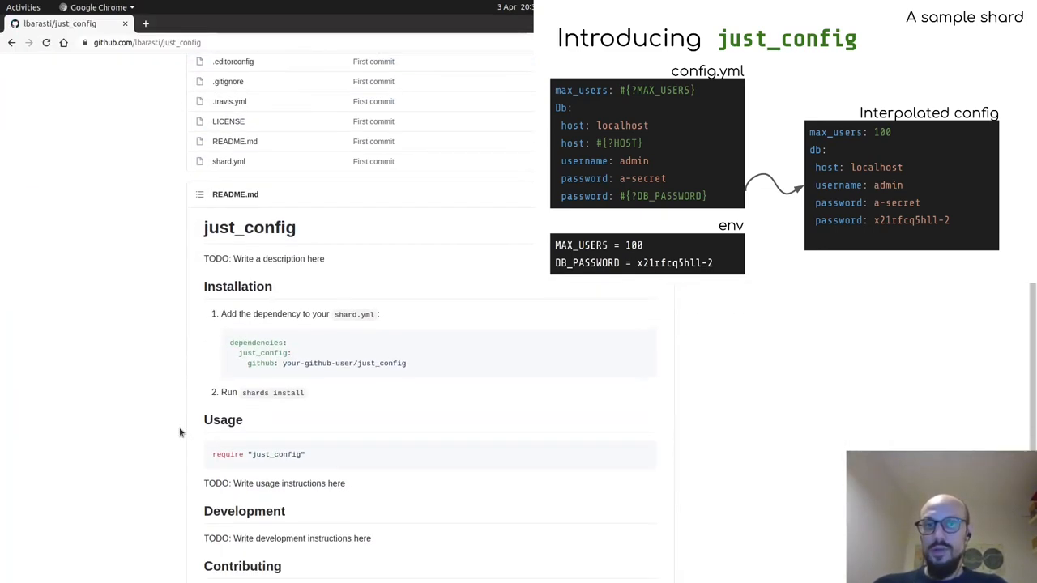
{"action": "scroll", "scroll_direction": "down", "scroll_amount": 3}
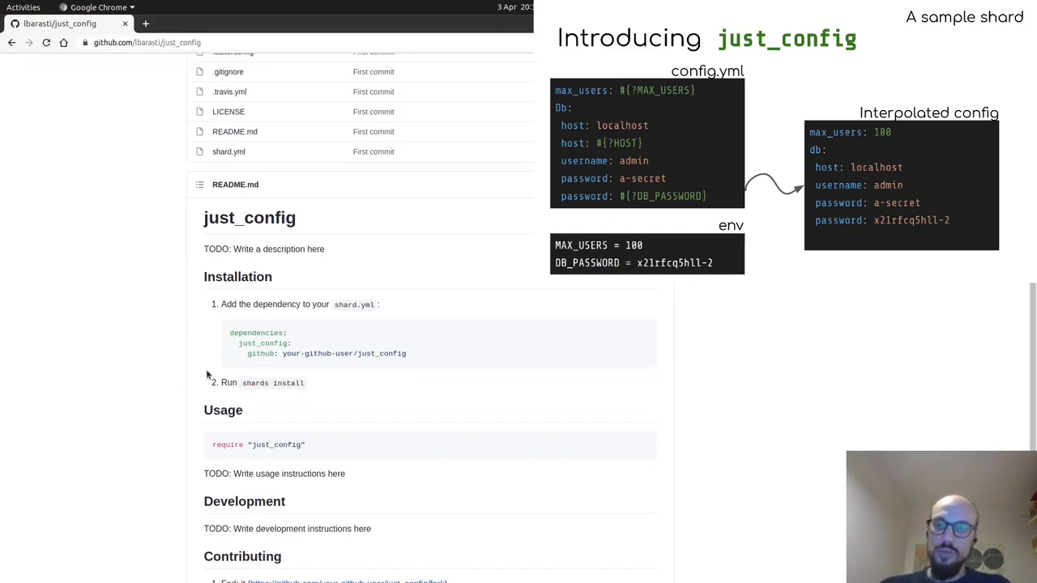
{"action": "scroll", "scroll_direction": "down", "scroll_amount": 3}
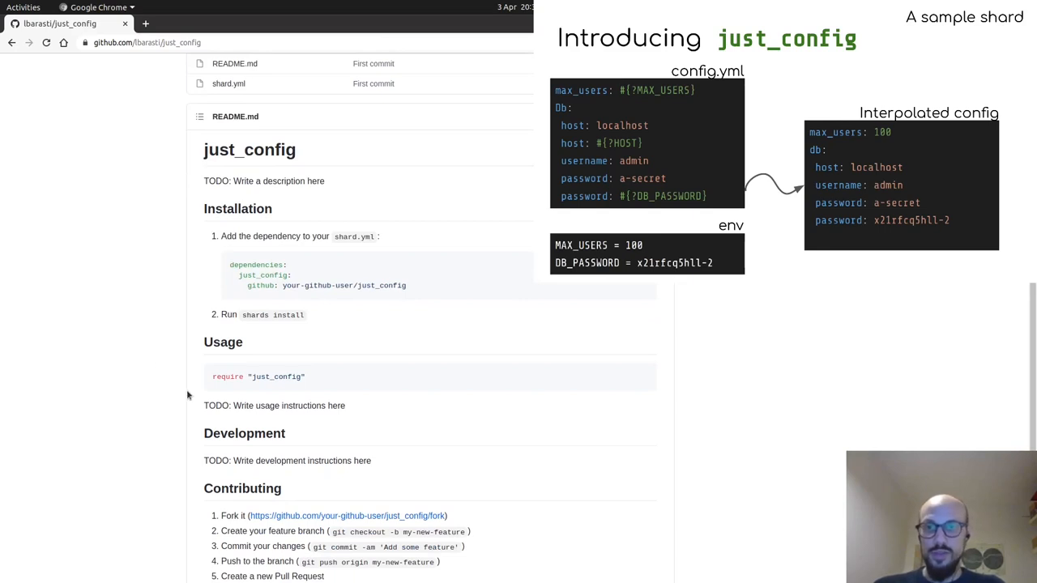
{"action": "mouse_move", "coordinate": [166, 387]}
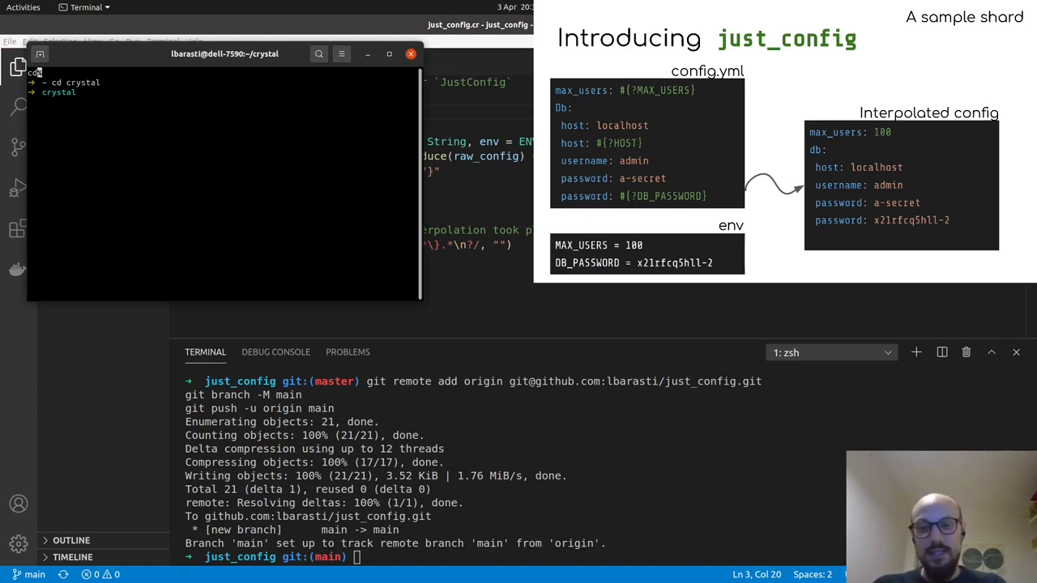
- Try crystal init for sample_project, blocked by the existing folder
{"action": "type", "text": "crystal init app"}
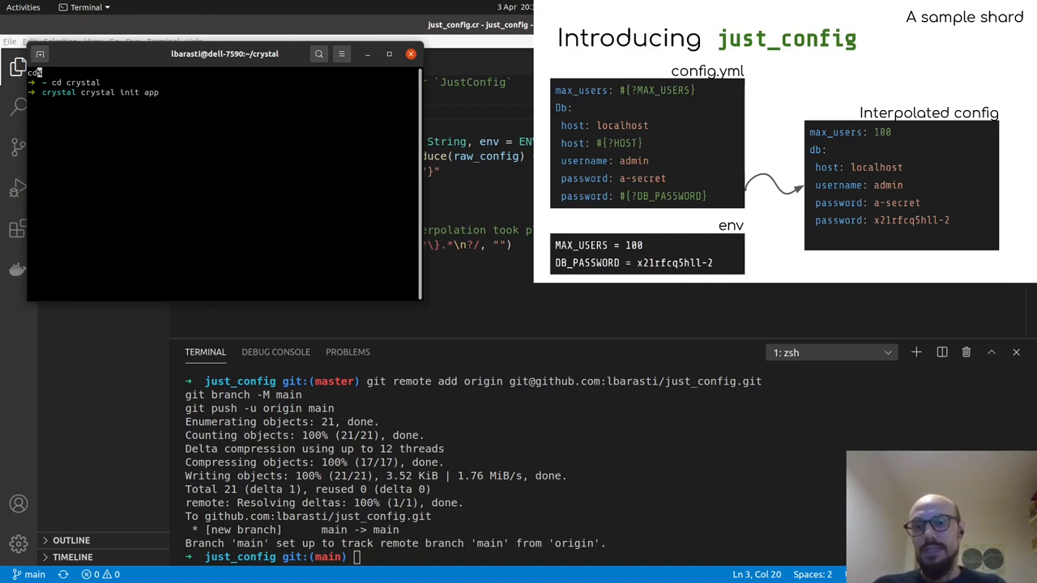
{"action": "type", "text": "sample"}
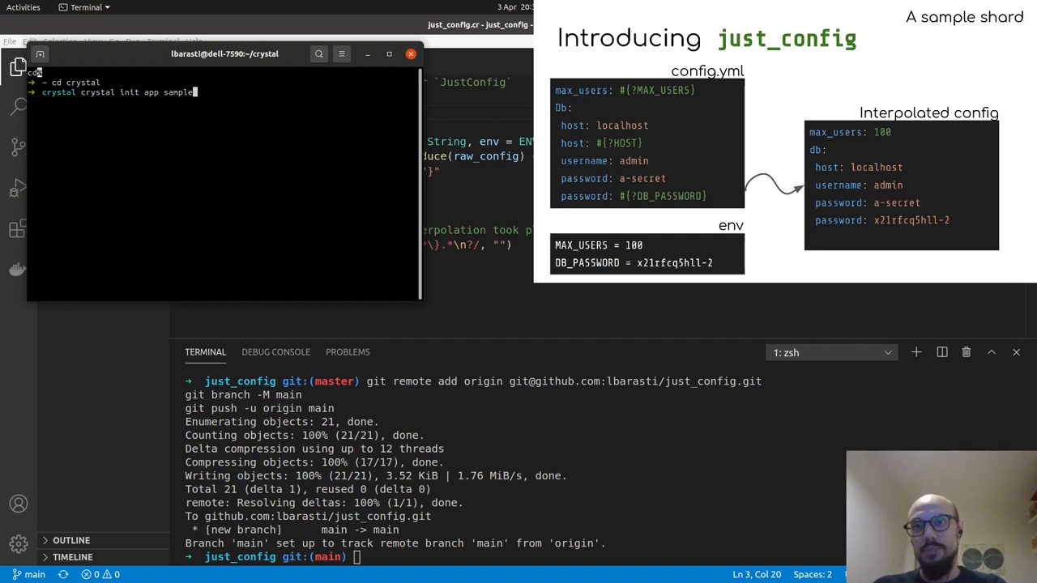
{"action": "type", "text": "_project"}
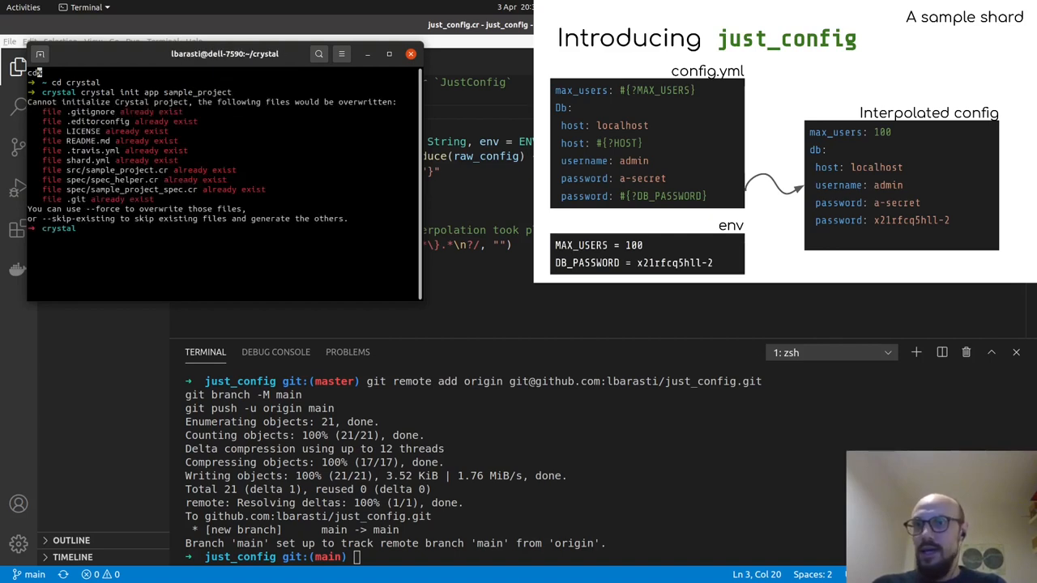
- Delete the old folder with rm -rf and rerun crystal init app sample_project
{"action": "type", "text": "r"}
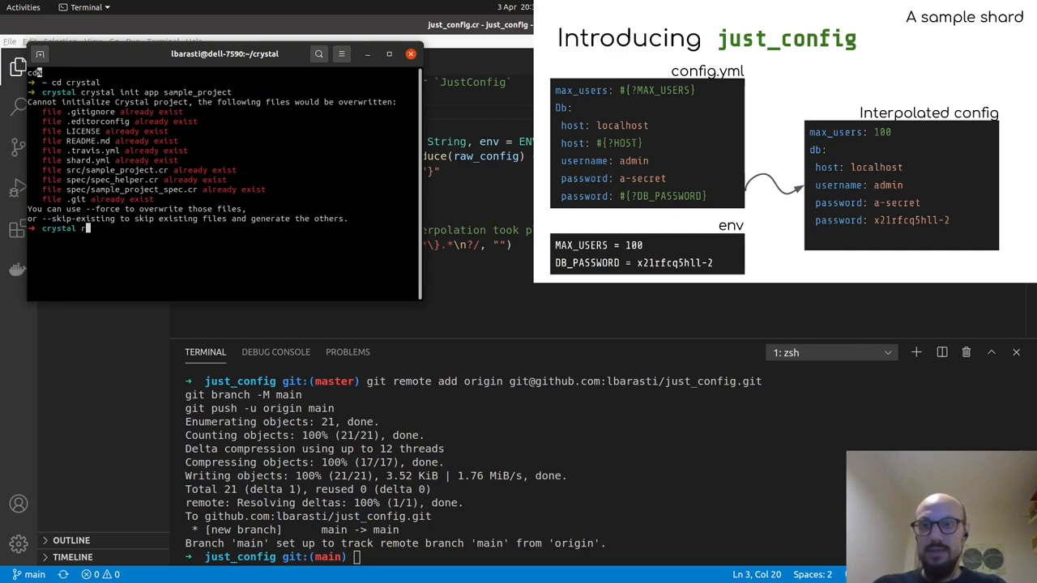
{"action": "type", "text": "rm -rf"}
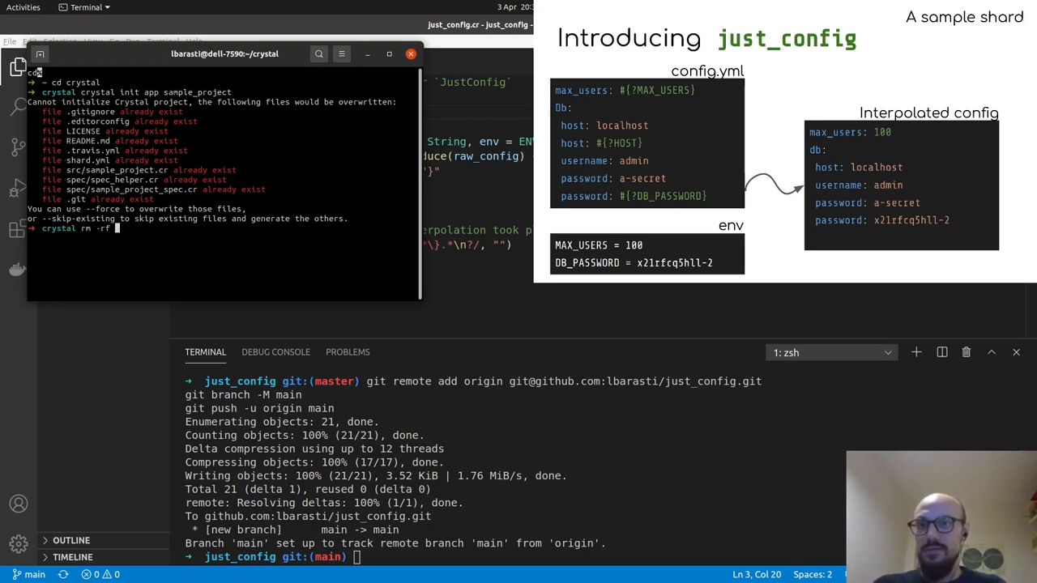
{"action": "type", "text": "smart_con"}
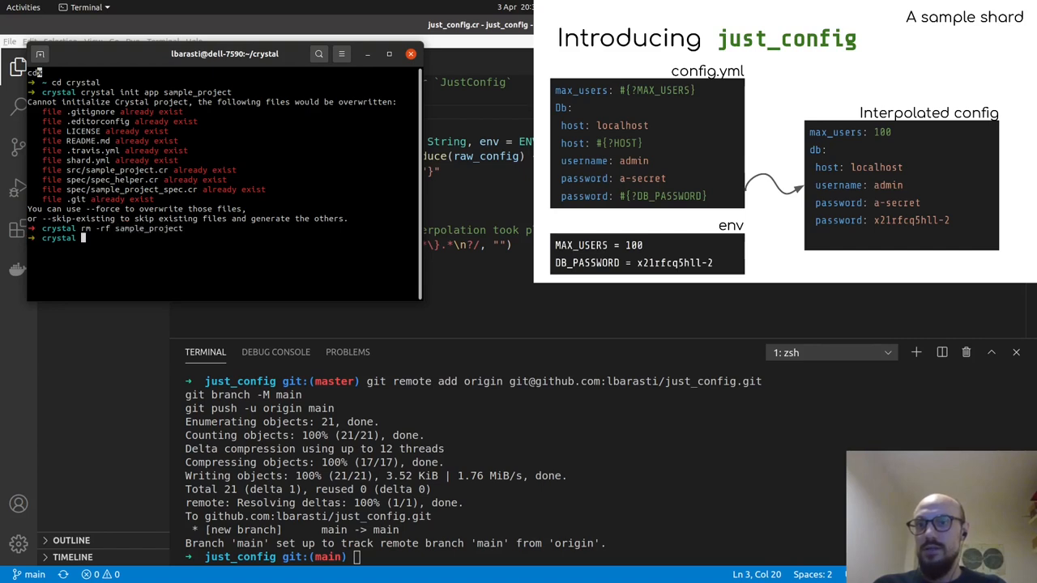
{"action": "type", "text": "crystal init app sample_project"}
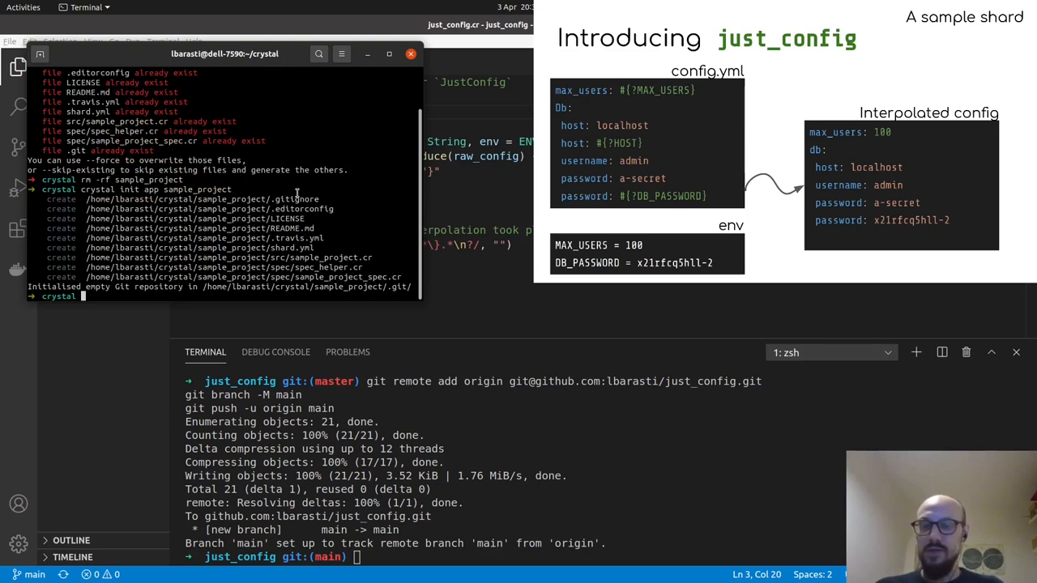
{"action": "type", "text": "cd"}
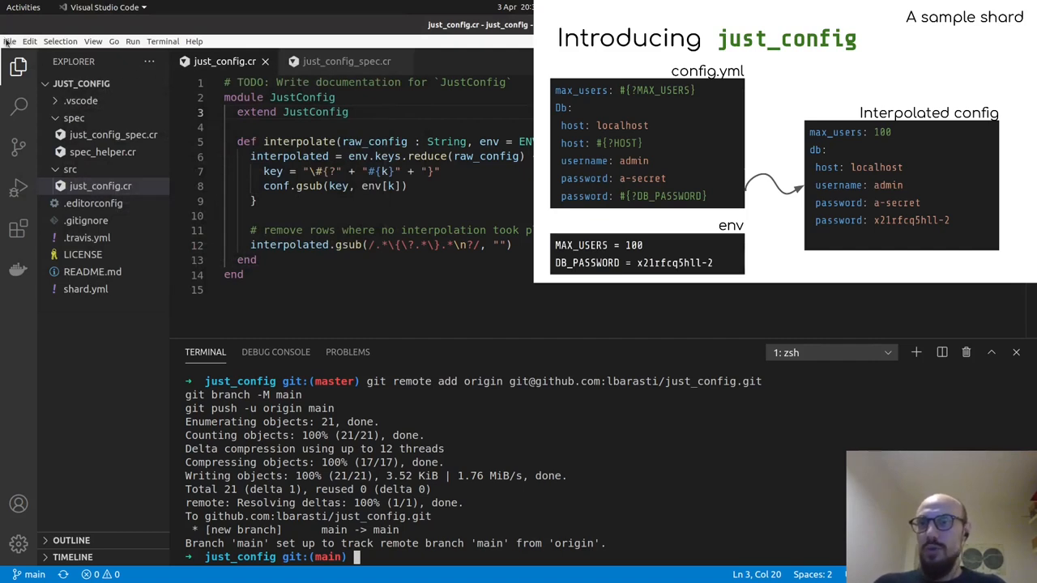
- Reopen ~/crystal/sample_project from Open Recent and open src/sample_project.cr
{"action": "left_click", "coordinate": [9, 40]}
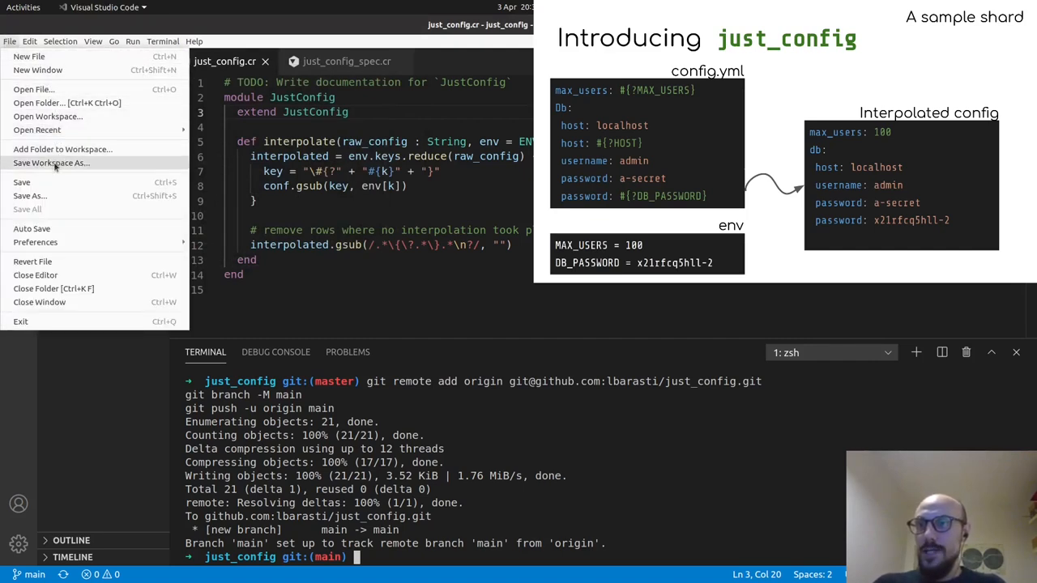
{"action": "left_click", "coordinate": [37, 130]}
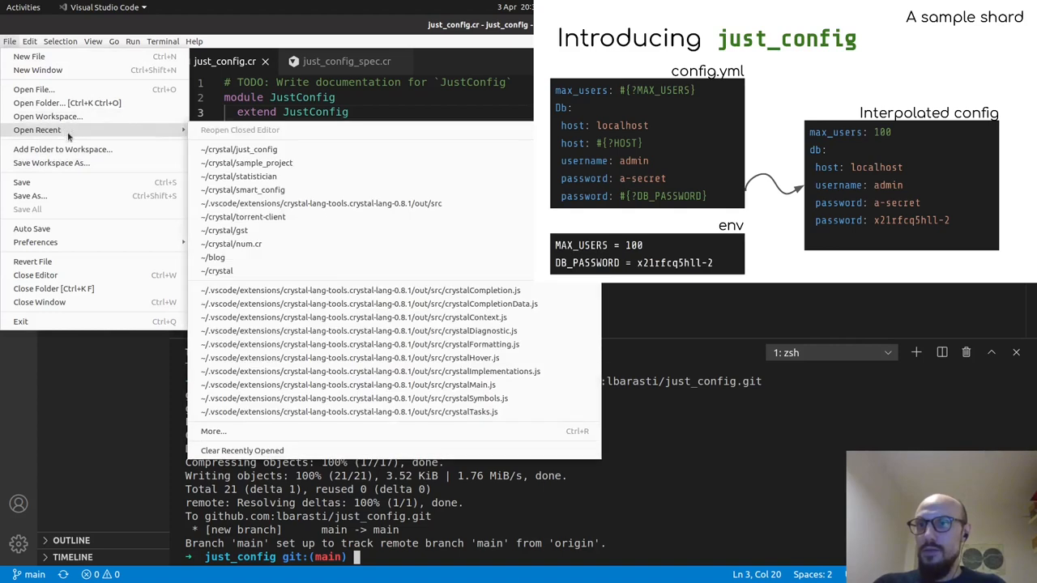
{"action": "mouse_move", "coordinate": [247, 162]}
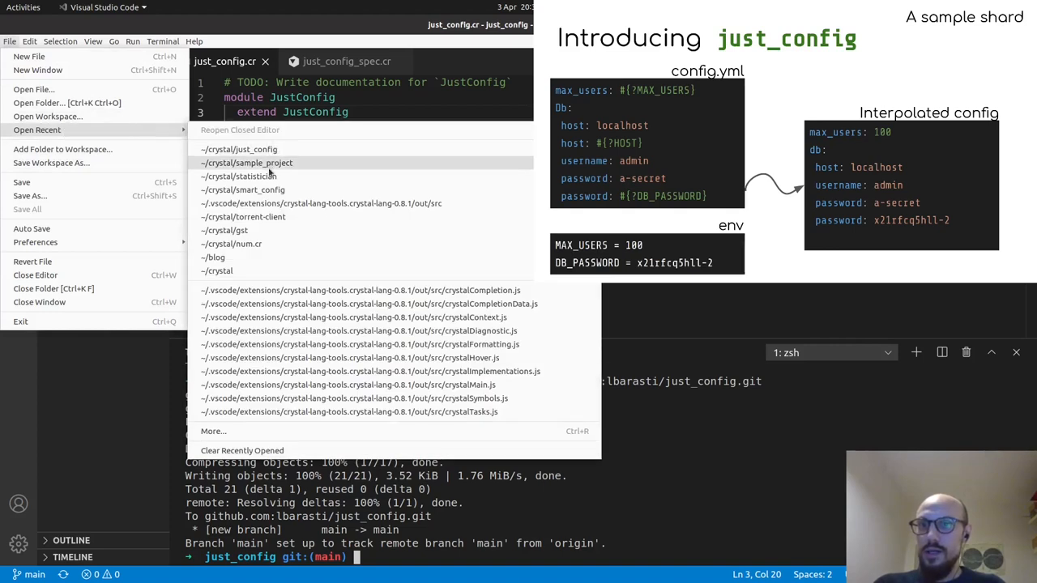
{"action": "left_click", "coordinate": [247, 163]}
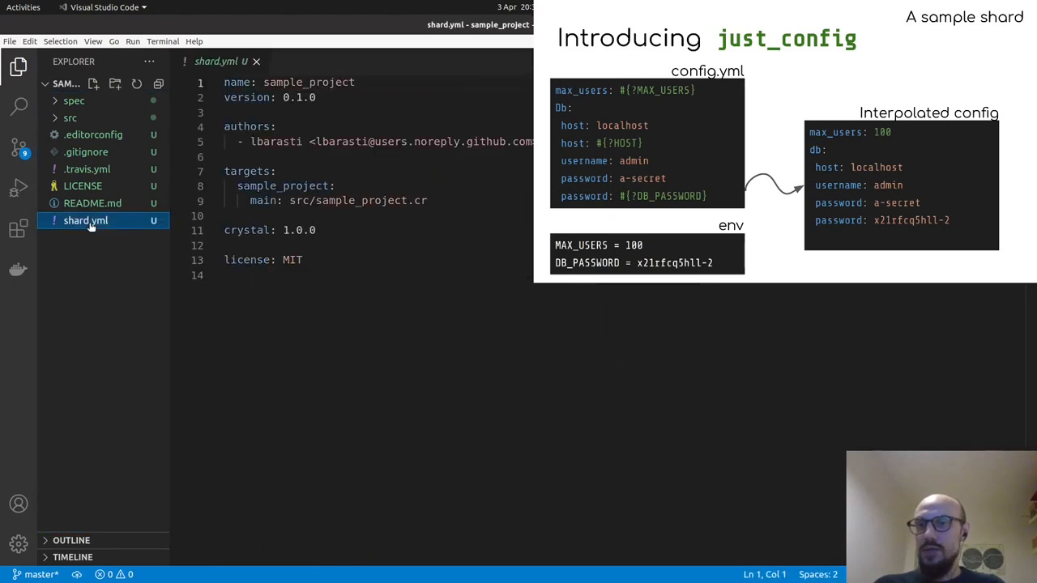
{"action": "left_click", "coordinate": [69, 117]}
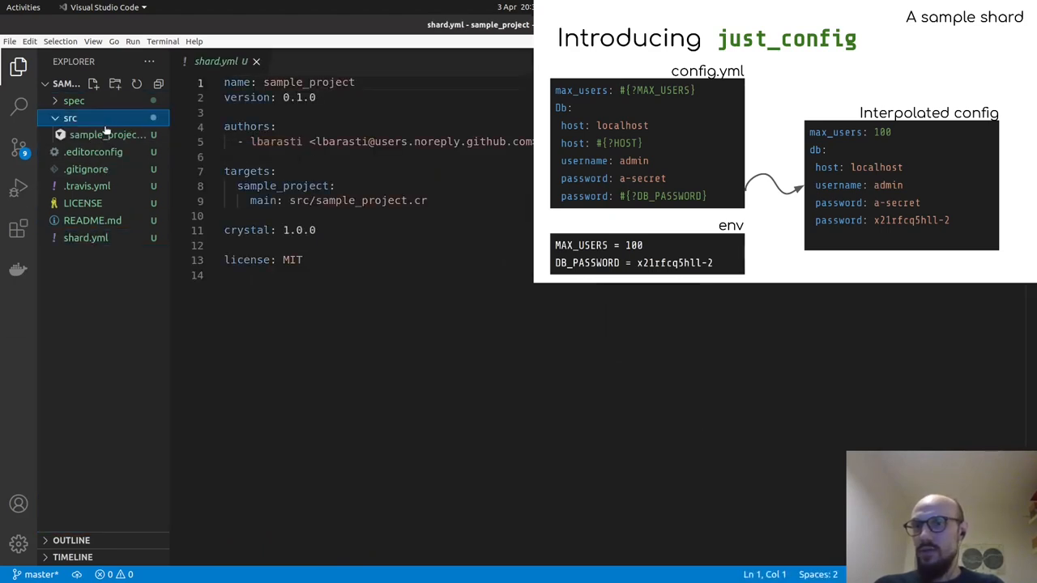
{"action": "left_click", "coordinate": [108, 134]}
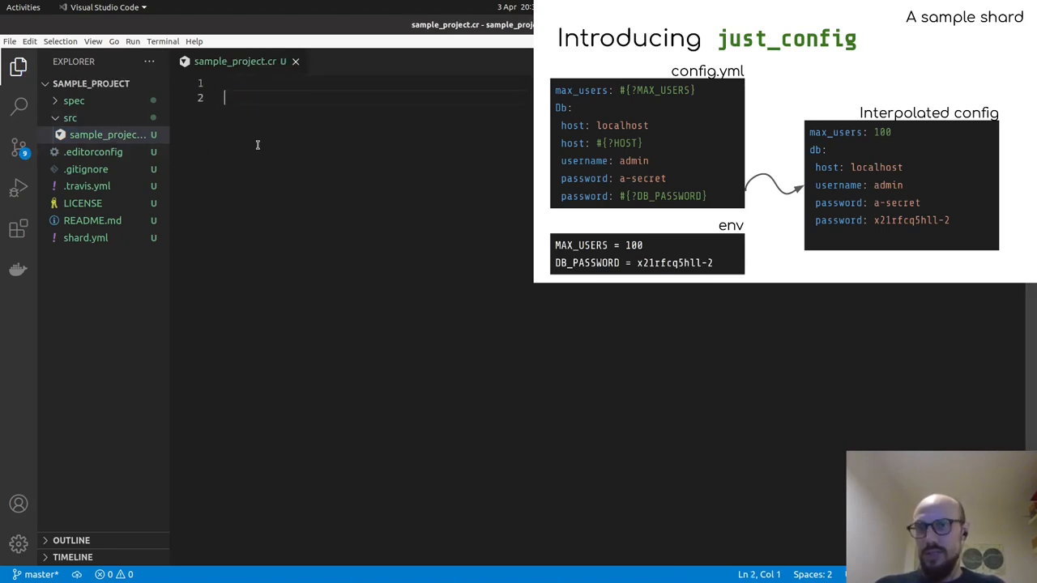
{"action": "left_click", "coordinate": [85, 238]}
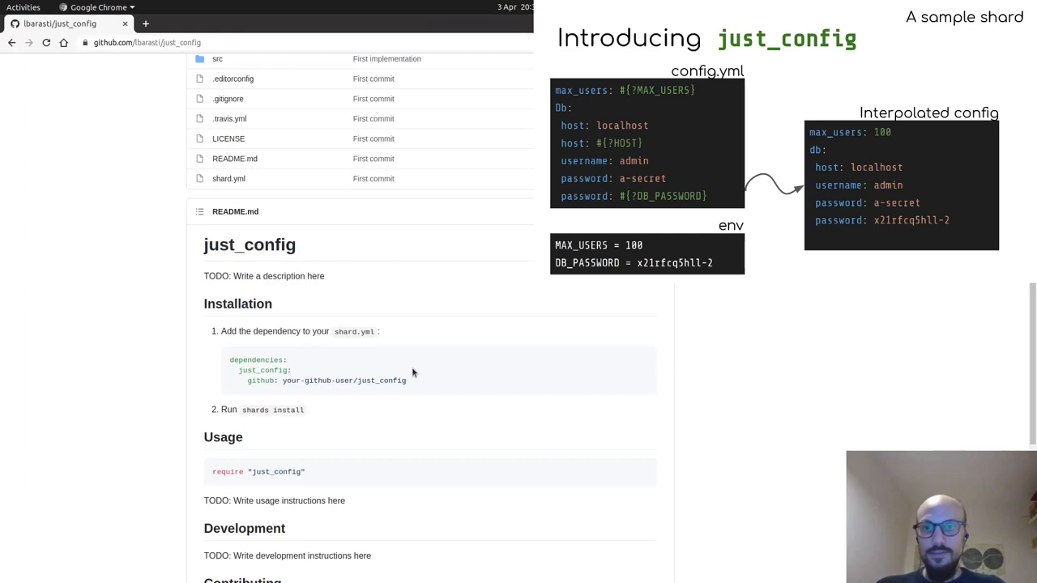
- Select the just_config dependencies snippet in the README Installation section
{"action": "left_click_drag", "start_coordinate": [229, 359], "coordinate": [409, 381]}
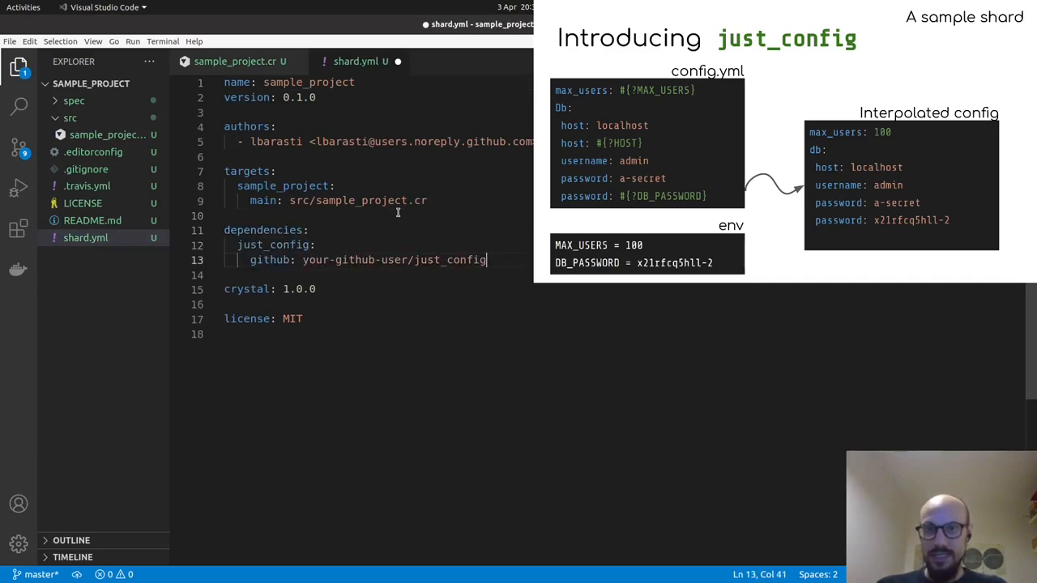
- Point the shard.yml just_config dependency at lbarasti/just_config with version 0.1.0
{"action": "double_click", "coordinate": [263, 230]}
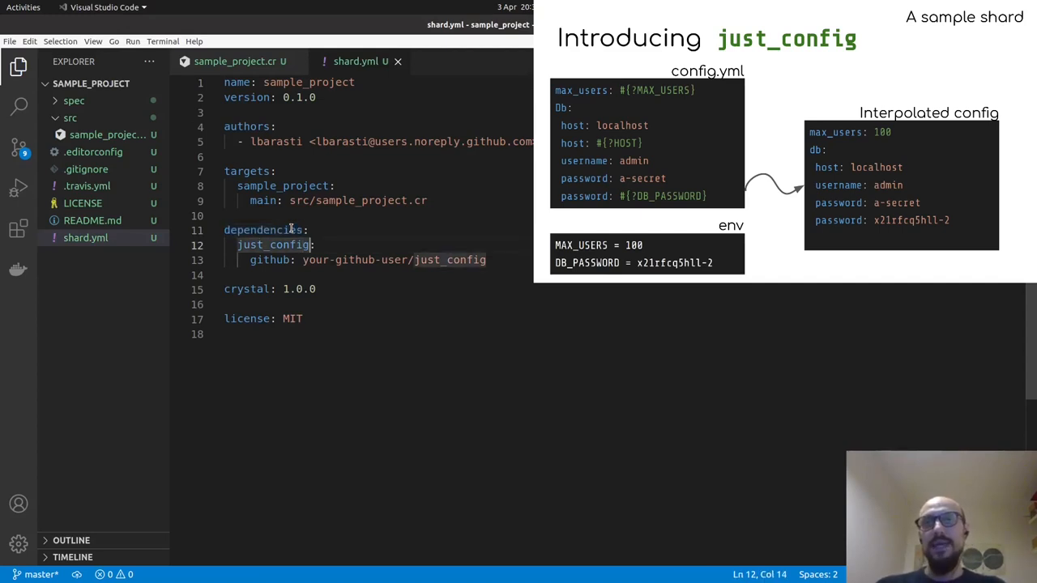
{"action": "double_click", "coordinate": [273, 245]}
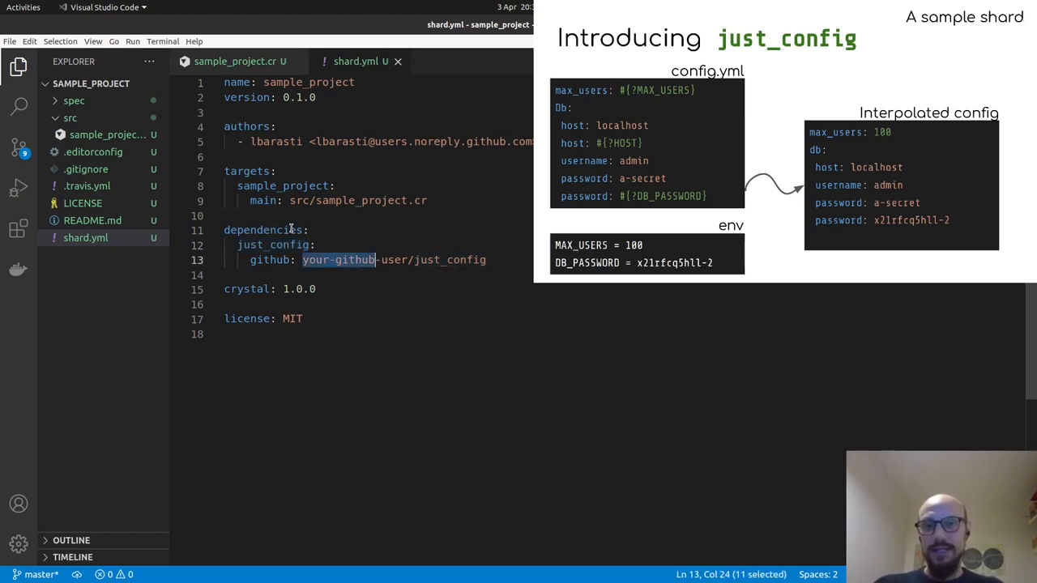
{"action": "type", "text": "lbarasti"}
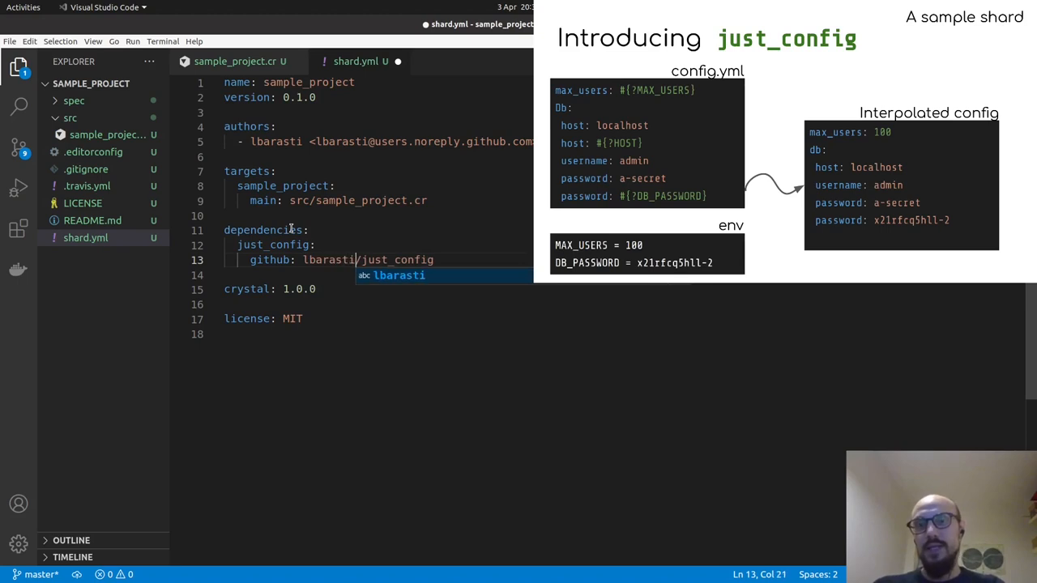
{"action": "double_click", "coordinate": [329, 260]}
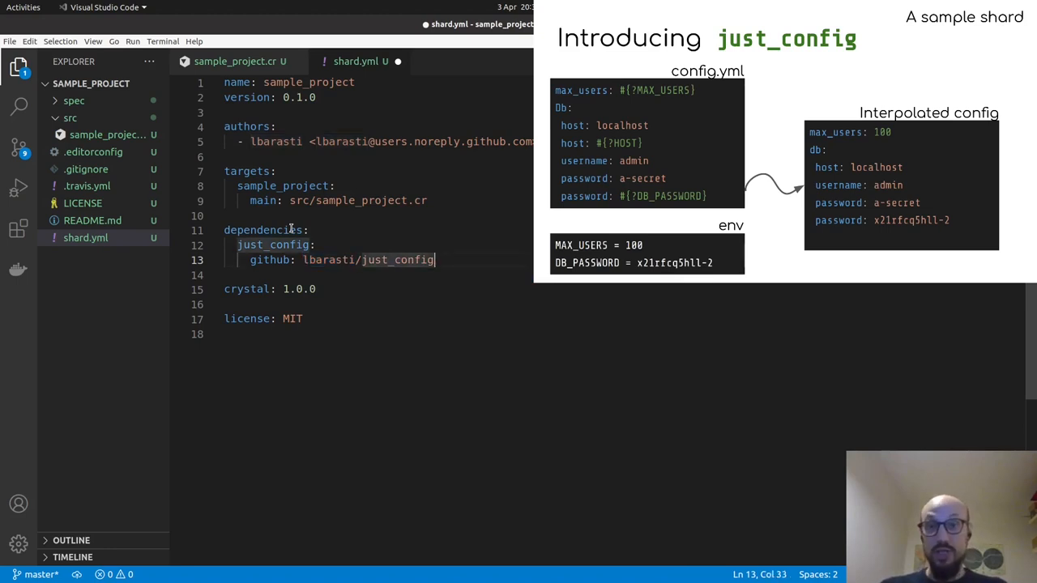
{"action": "type", "text": "versio"}
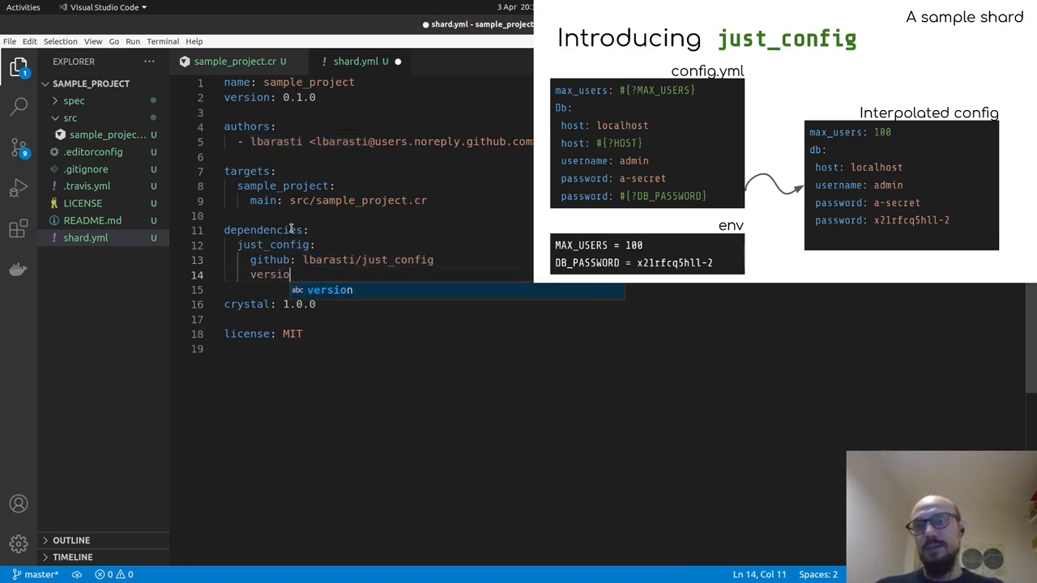
{"action": "type", "text": ": 0.1"}
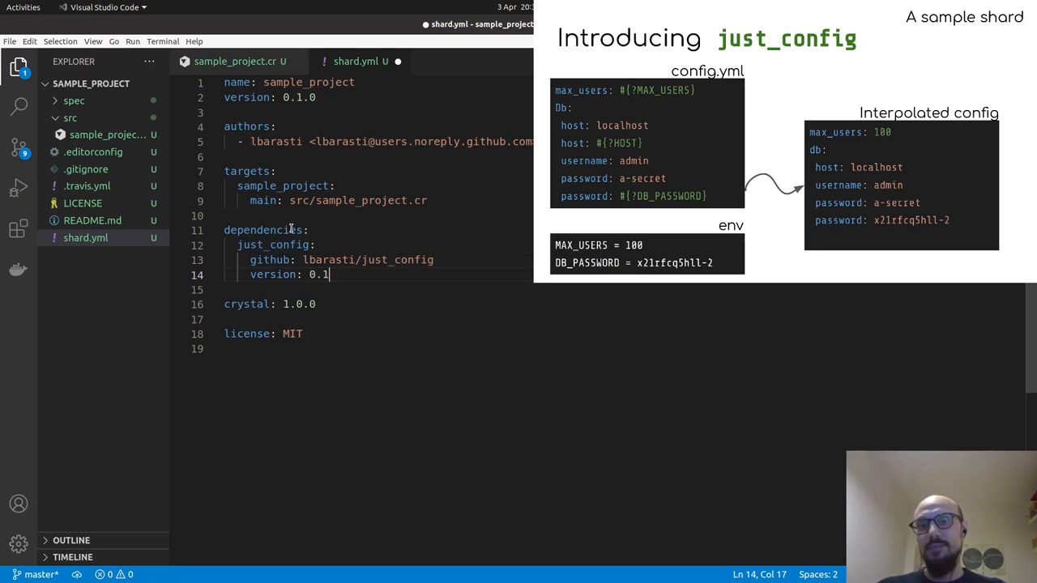
{"action": "type", "text": ".0"}
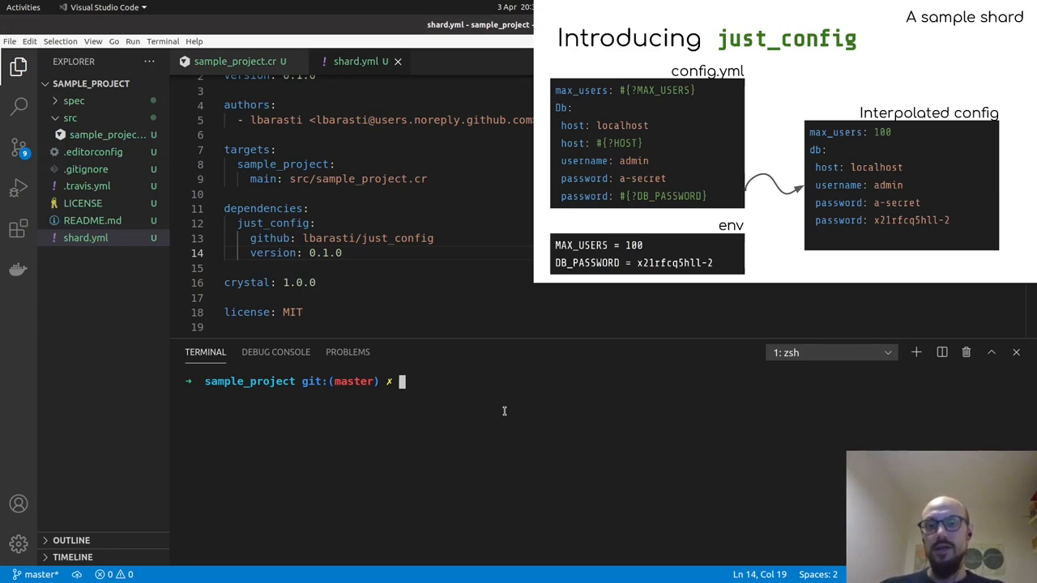
- Run shards install in the sample_project terminal
{"action": "type", "text": "shars"}
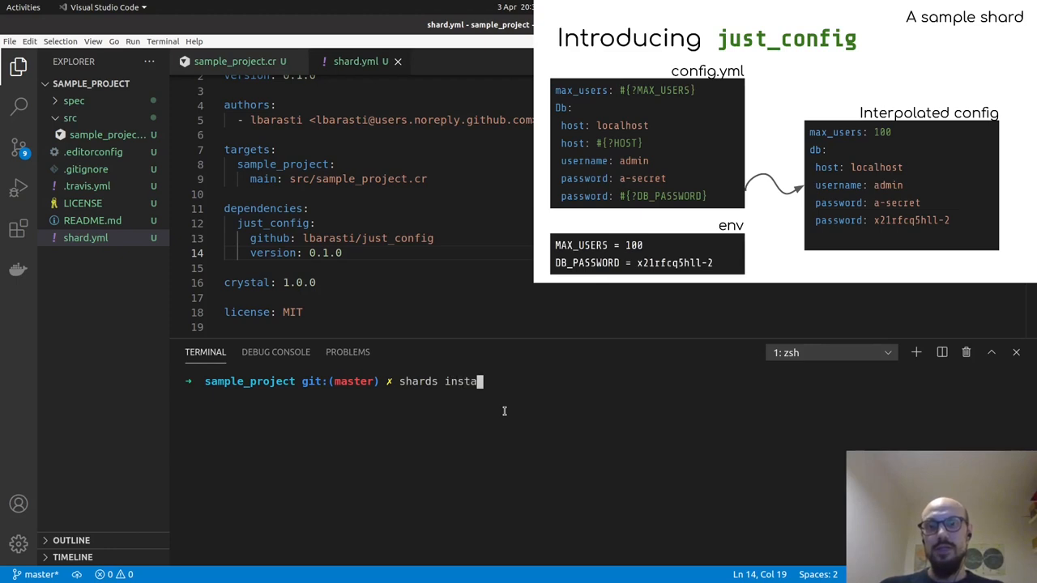
{"action": "type", "text": "ll"}
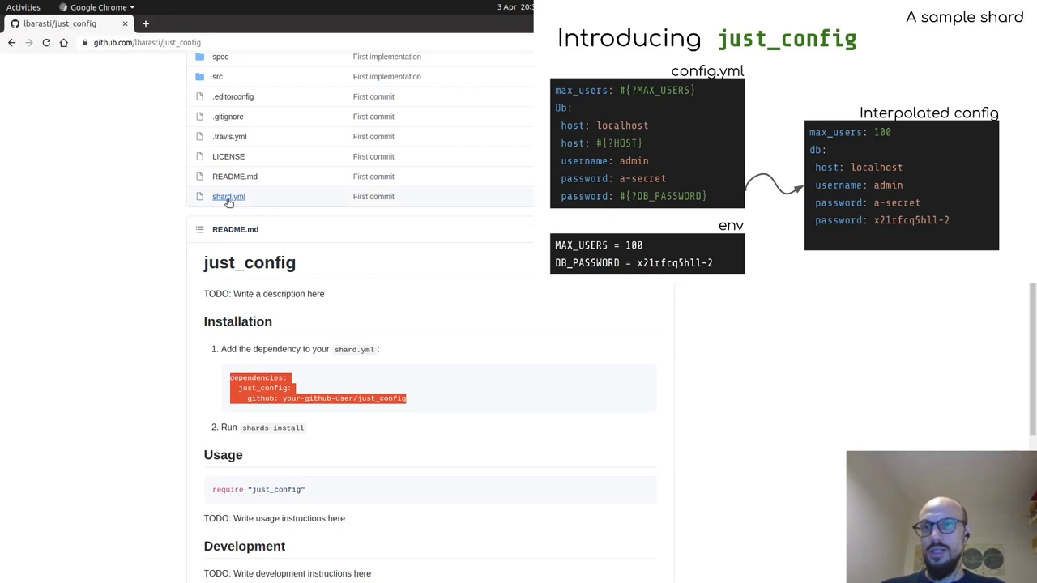
- Open just_config's shard.yml and select its version value, 0.1.0
{"action": "left_click", "coordinate": [229, 196]}
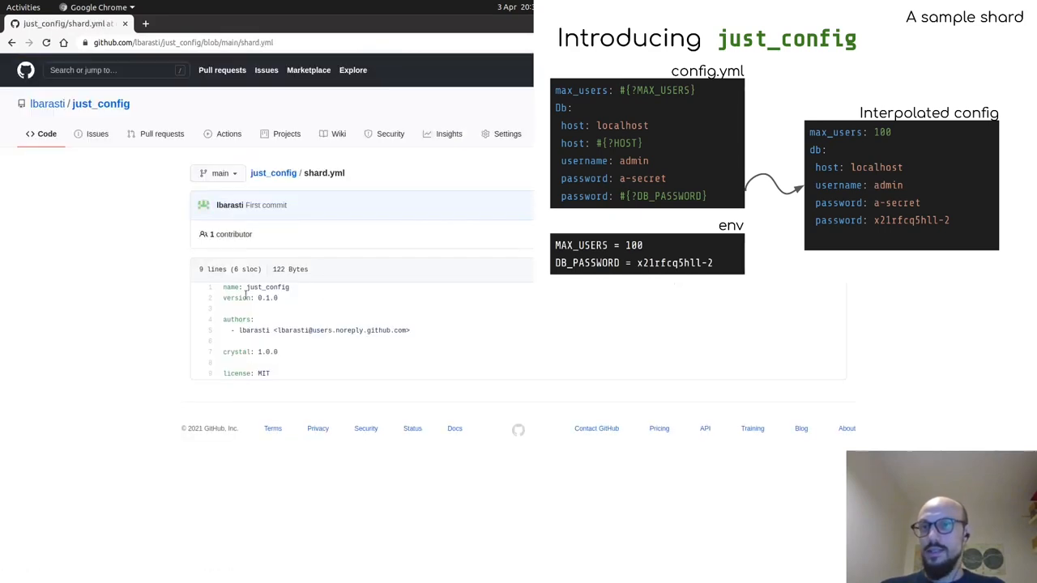
{"action": "double_click", "coordinate": [265, 297]}
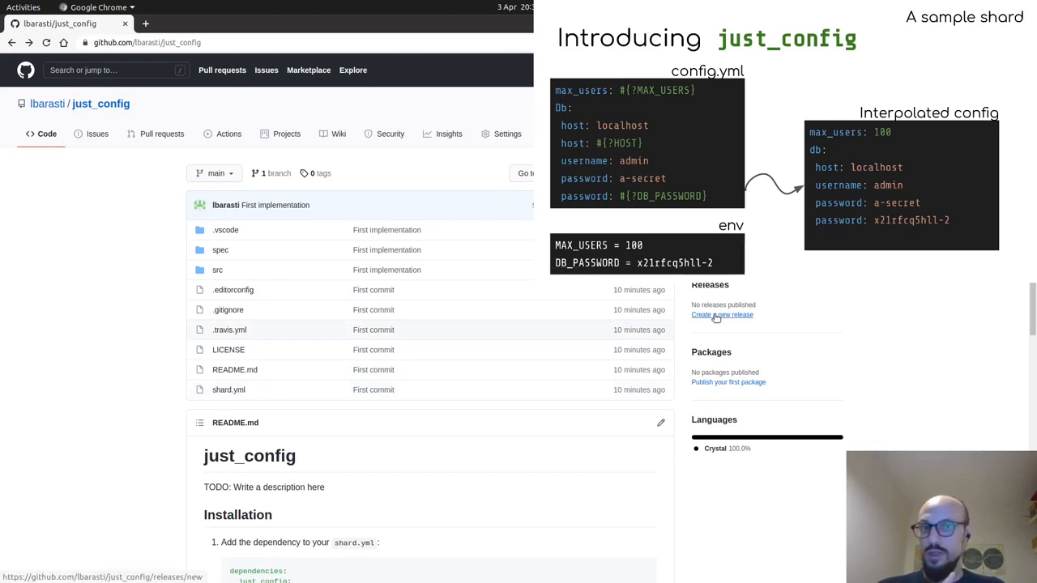
- Publish a release tagged v0.1.0 titled 'v0.1.0 - First release'
{"action": "left_click", "coordinate": [722, 314]}
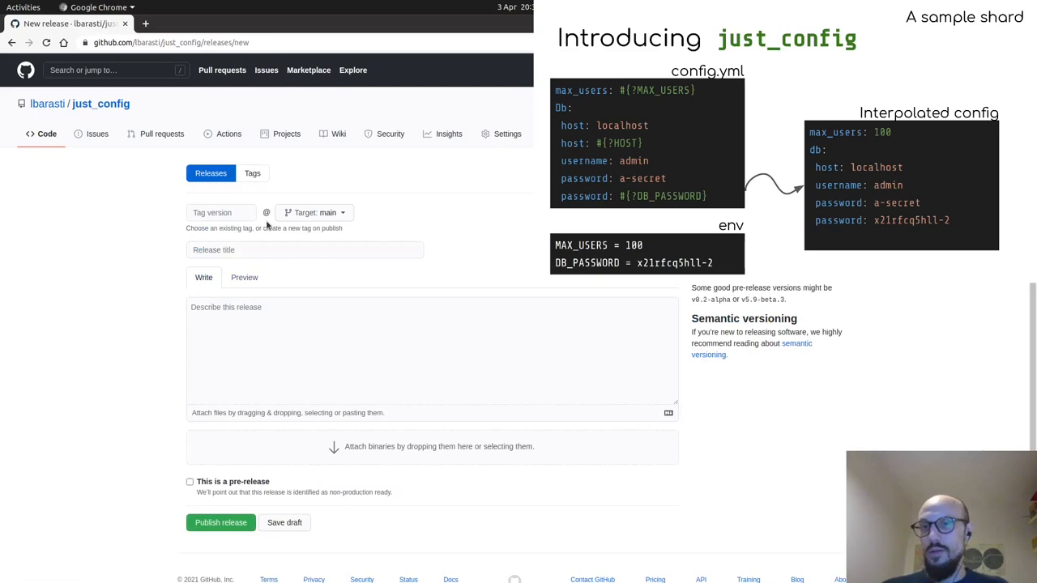
{"action": "type", "text": "v0.0"}
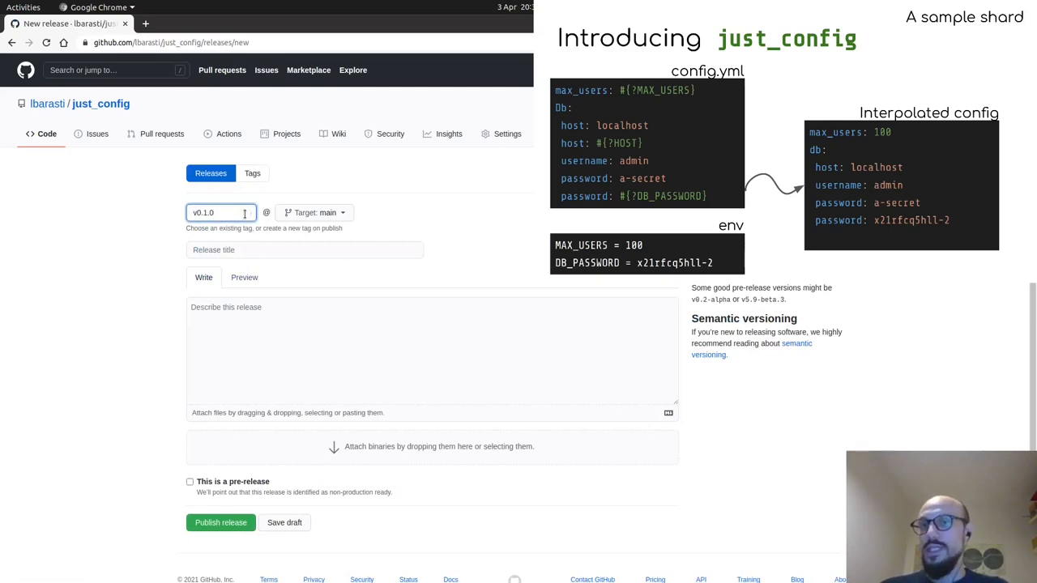
{"action": "type", "text": "v0.1.0 - First release"}
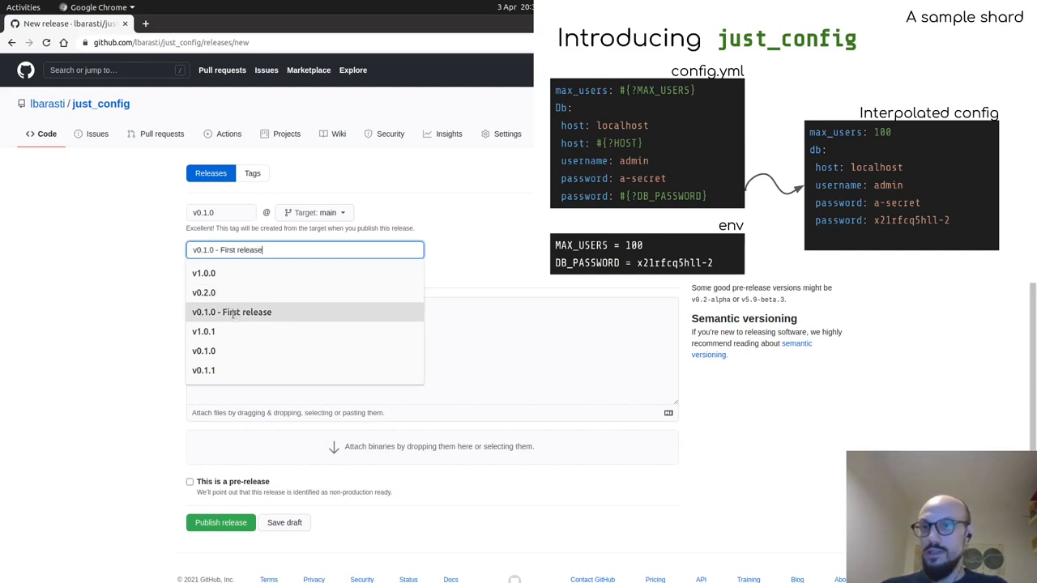
{"action": "left_click", "coordinate": [220, 523]}
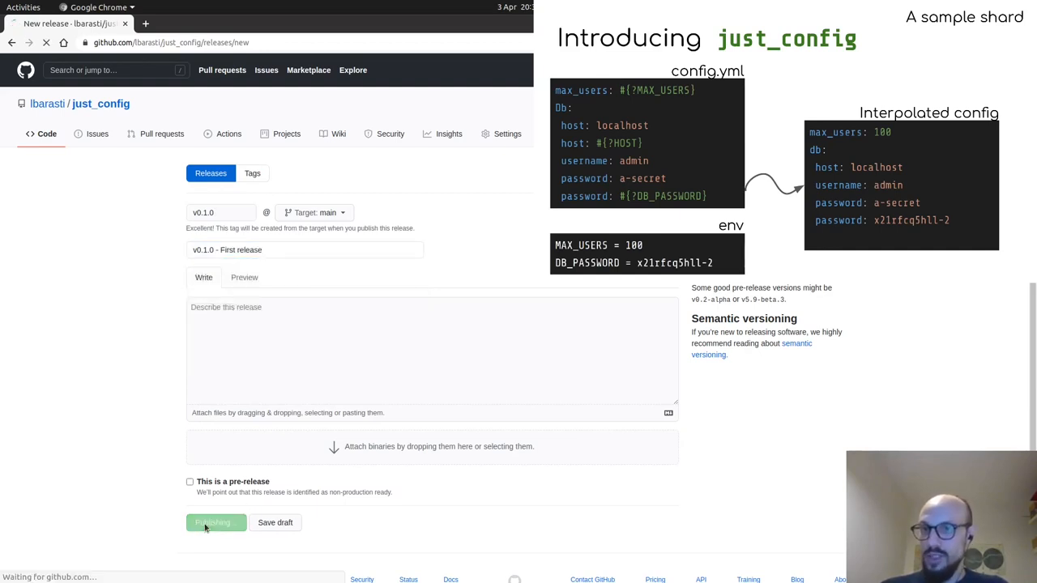
{"action": "left_click", "coordinate": [212, 522]}
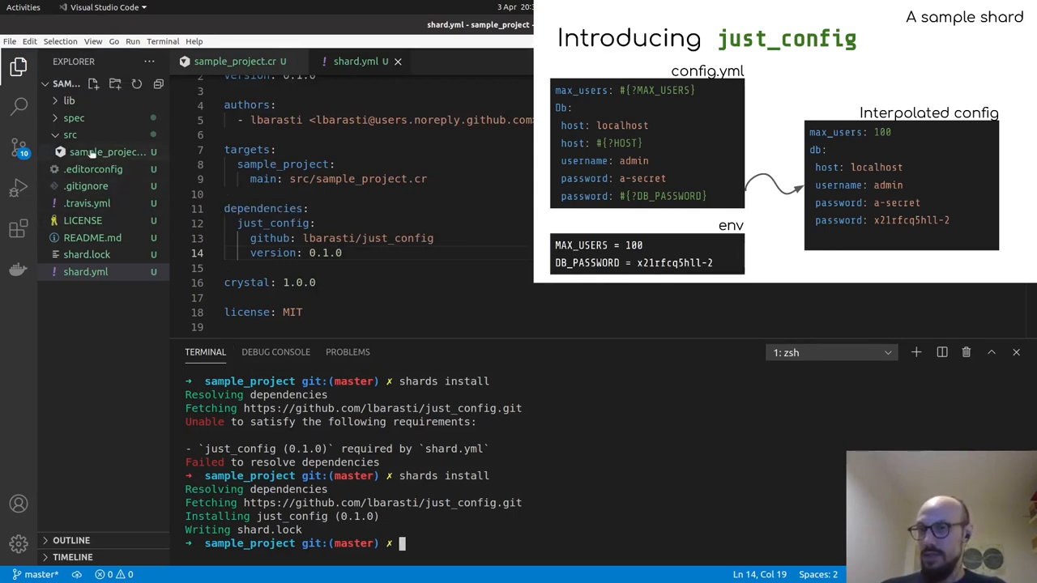
- Open src/sample_project.cr from the Explorer
{"action": "left_click", "coordinate": [85, 271]}
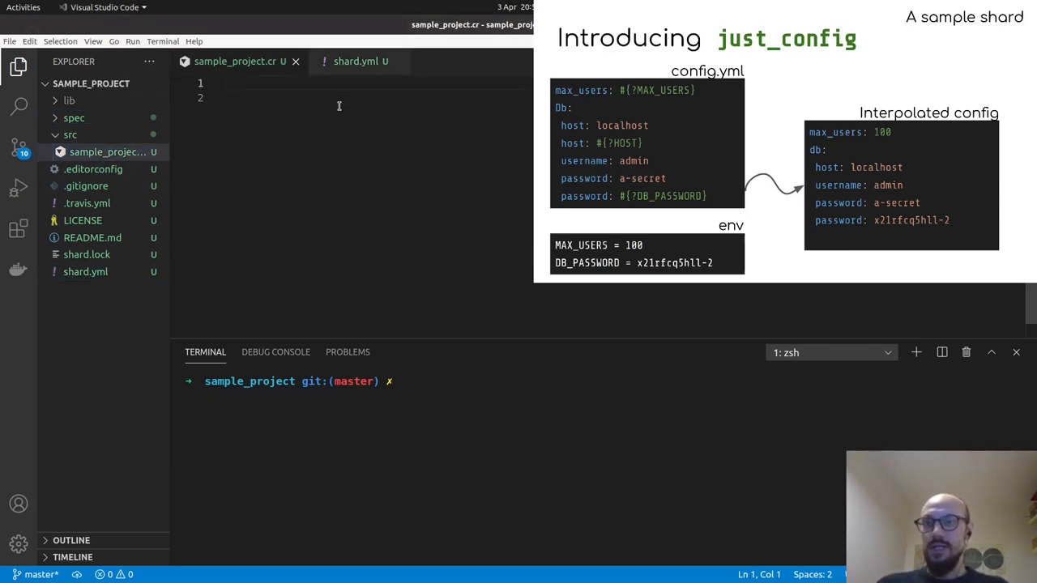
- Add require "just_config" and declare the conf string
{"action": "type", "text": "require"}
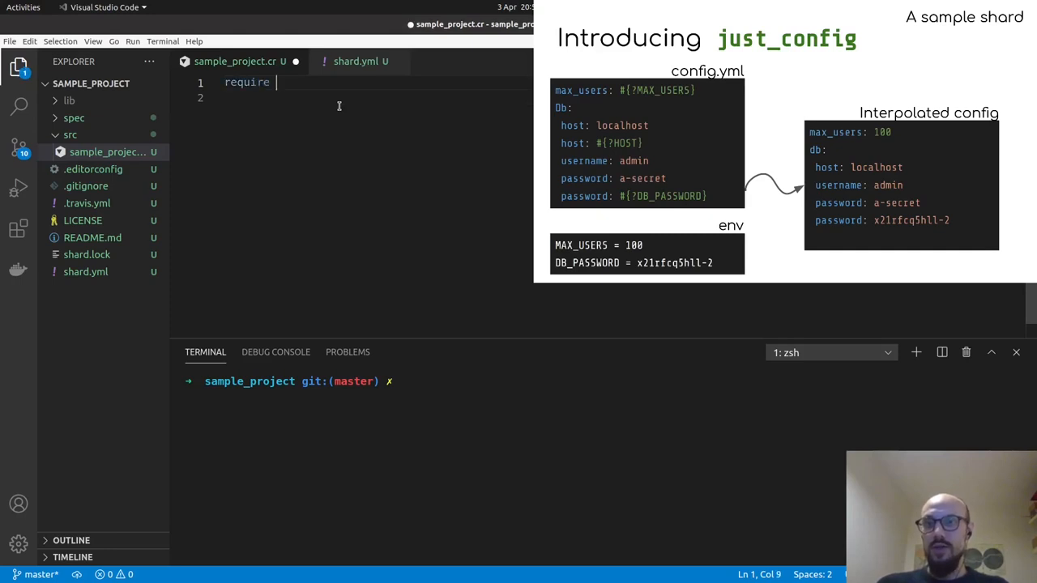
{"action": "type", "text": "\"sample\""}
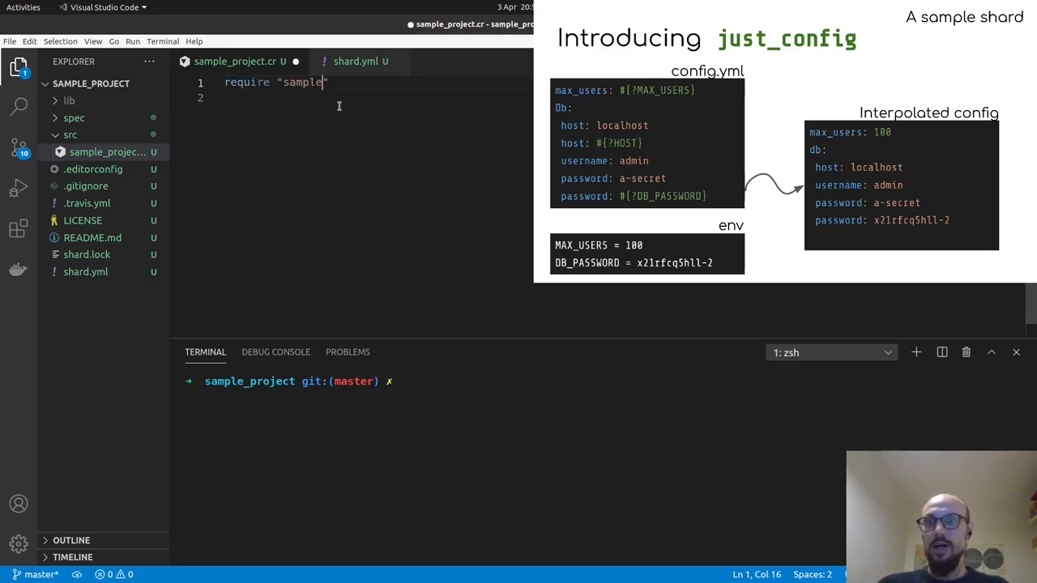
{"action": "type", "text": "just_config"}
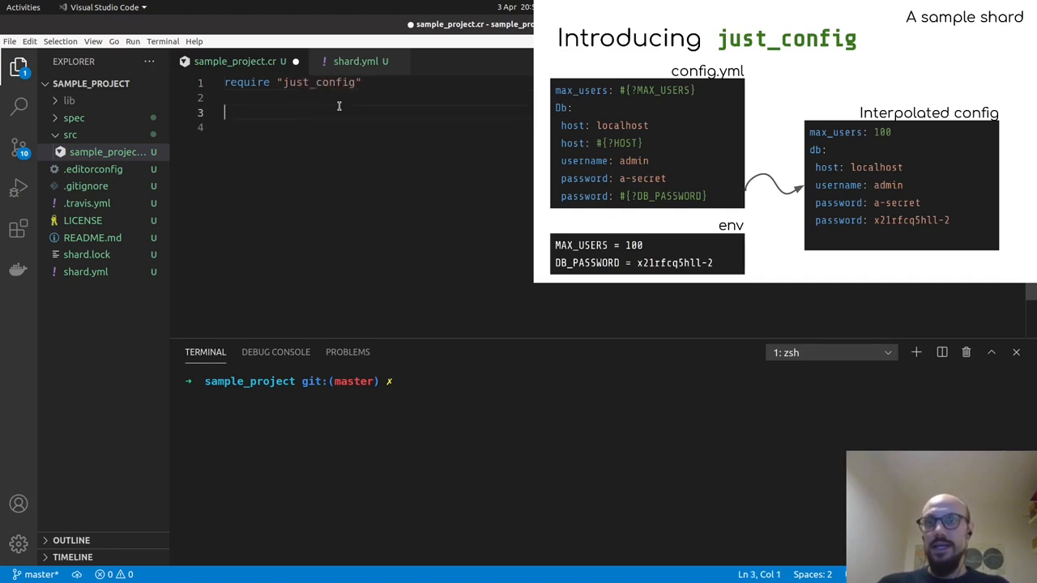
{"action": "type", "text": "confo"}
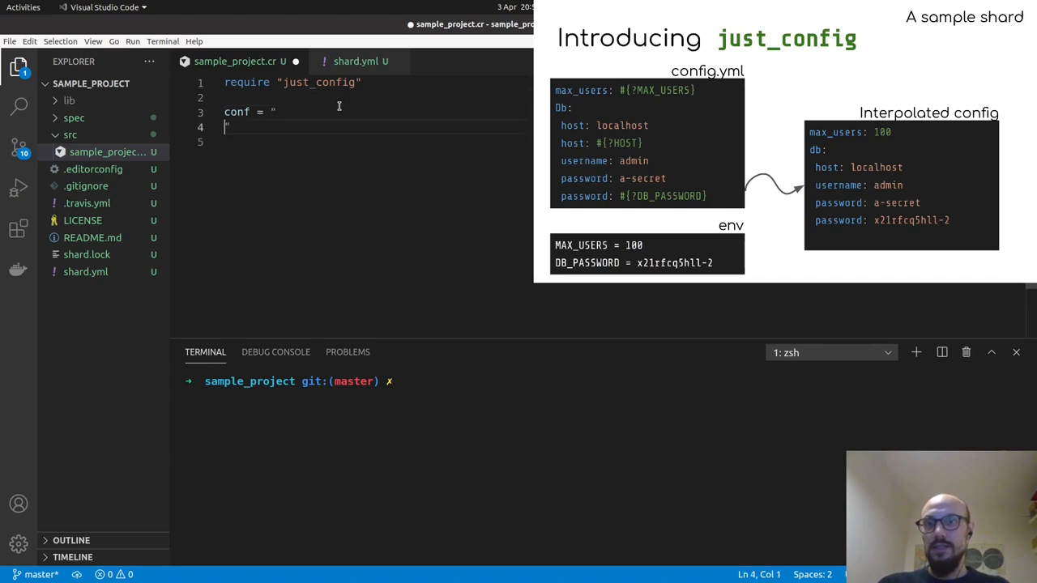
- Fill conf with a db block holding user admin and user #{?USER}, then pp conf
{"action": "type", "text": "db:"}
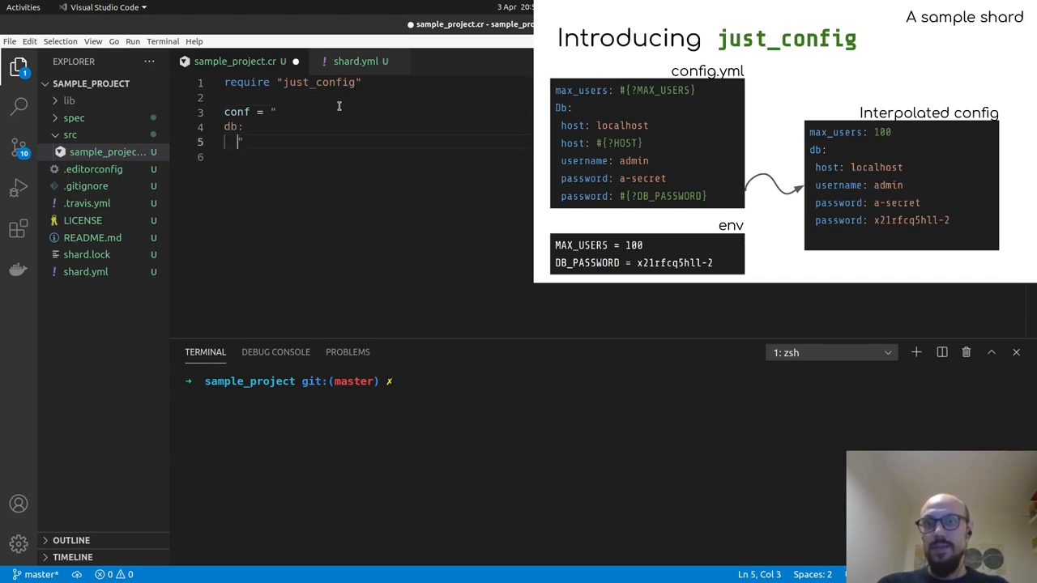
{"action": "type", "text": "user:"}
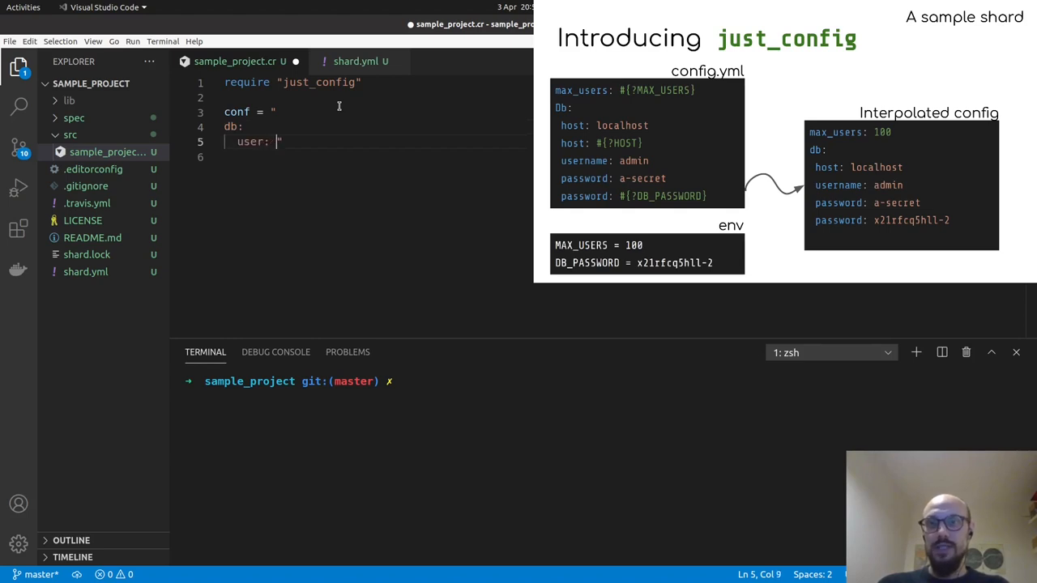
{"action": "type", "text": "#{"}
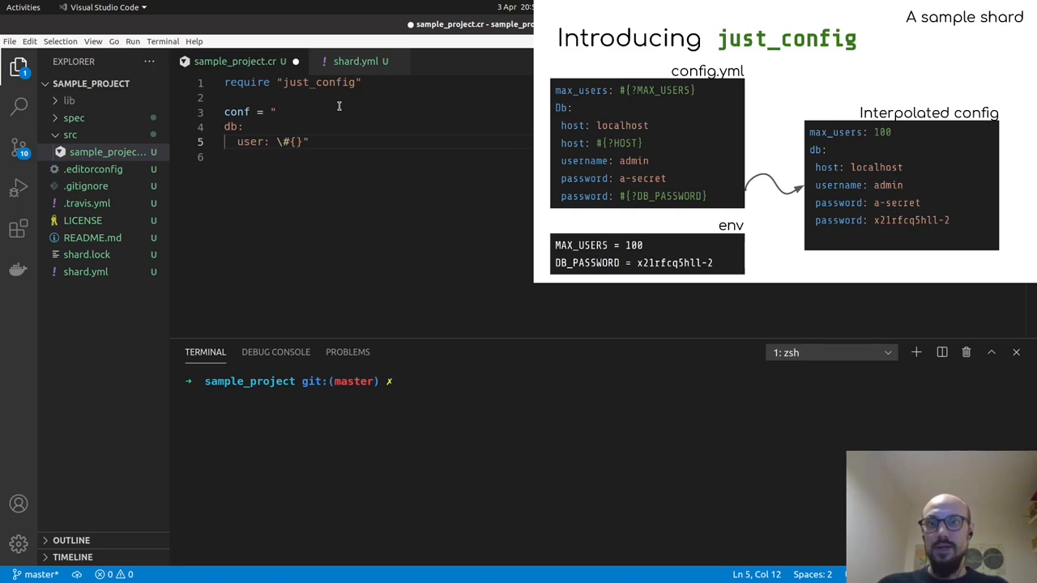
{"action": "type", "text": "USER"}
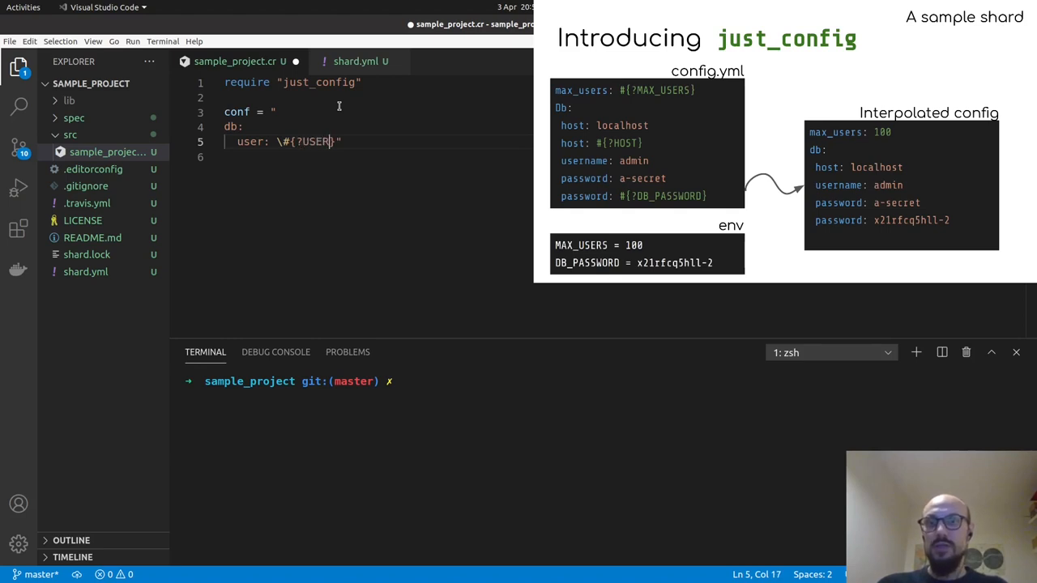
{"action": "key", "text": "Enter"}
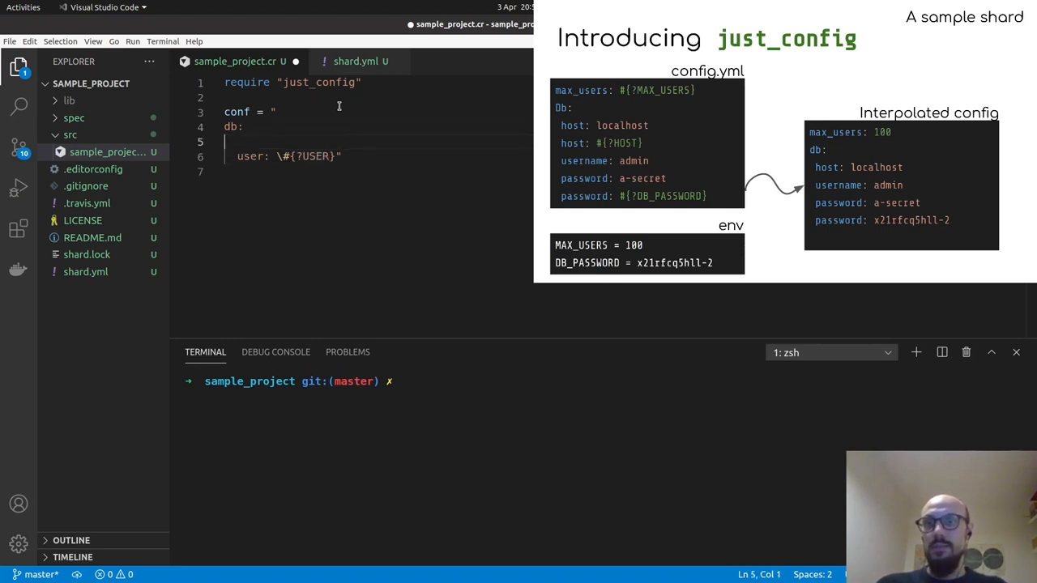
{"action": "type", "text": "userL"}
{"action": "left_click", "coordinate": [373, 172]}
{"action": "type", "text": "\""}
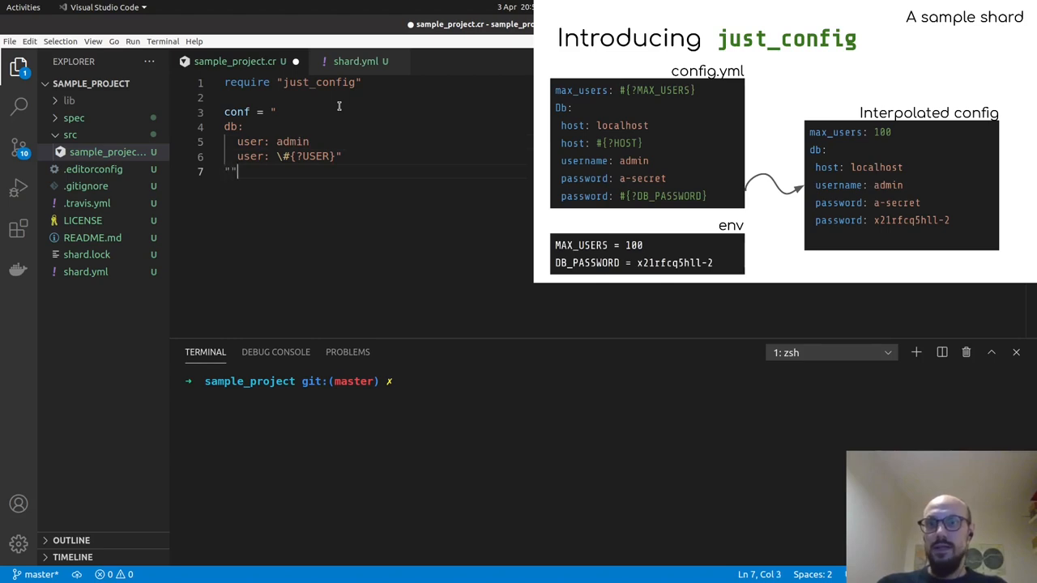
{"action": "type", "text": "pp"}
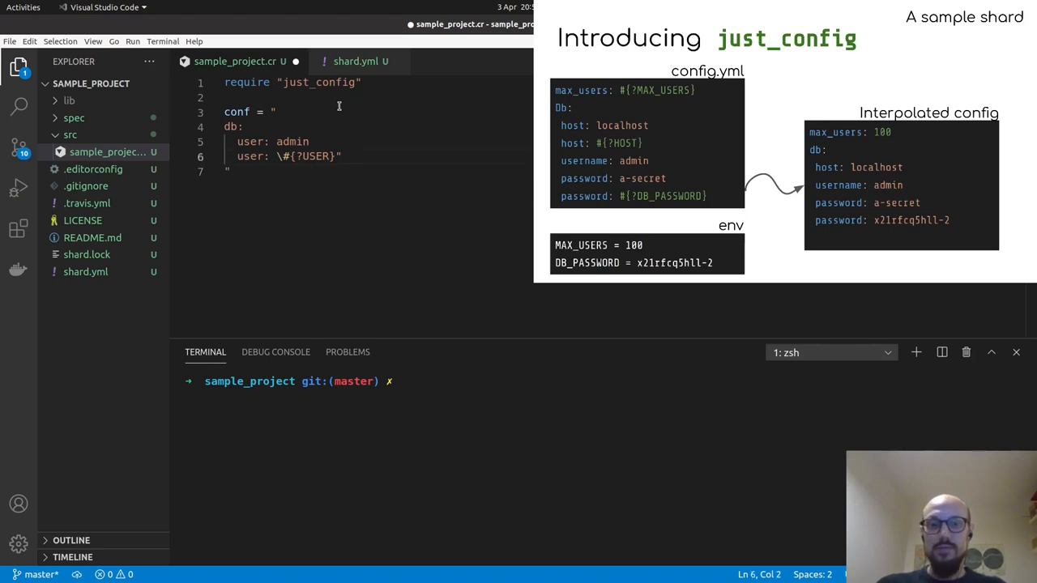
{"action": "key", "text": "Backspace"}
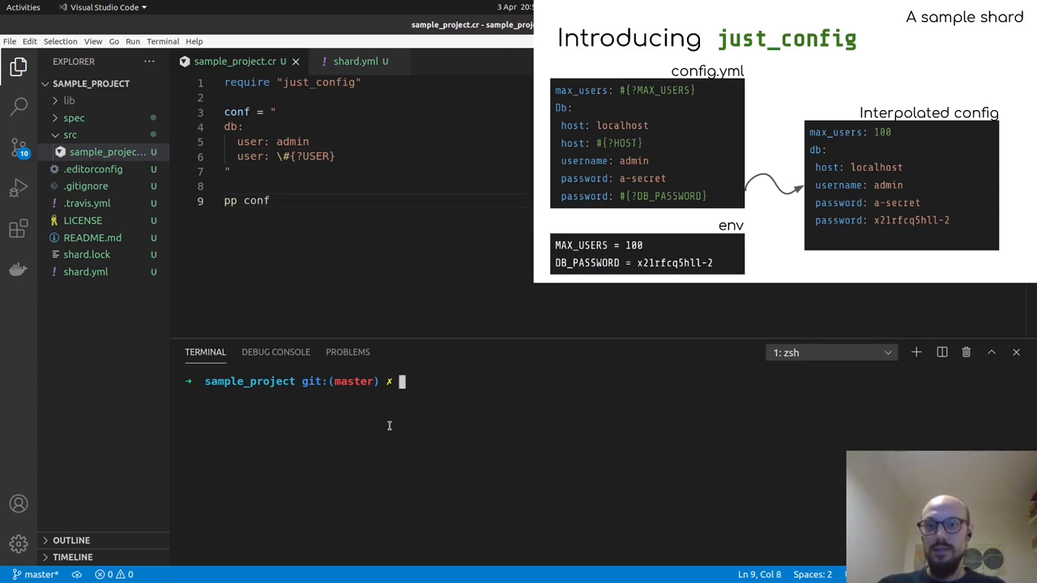
- Run crystal src/sample_project.cr to print conf with #{?USER} uninterpolated
{"action": "type", "text": "crystal"}
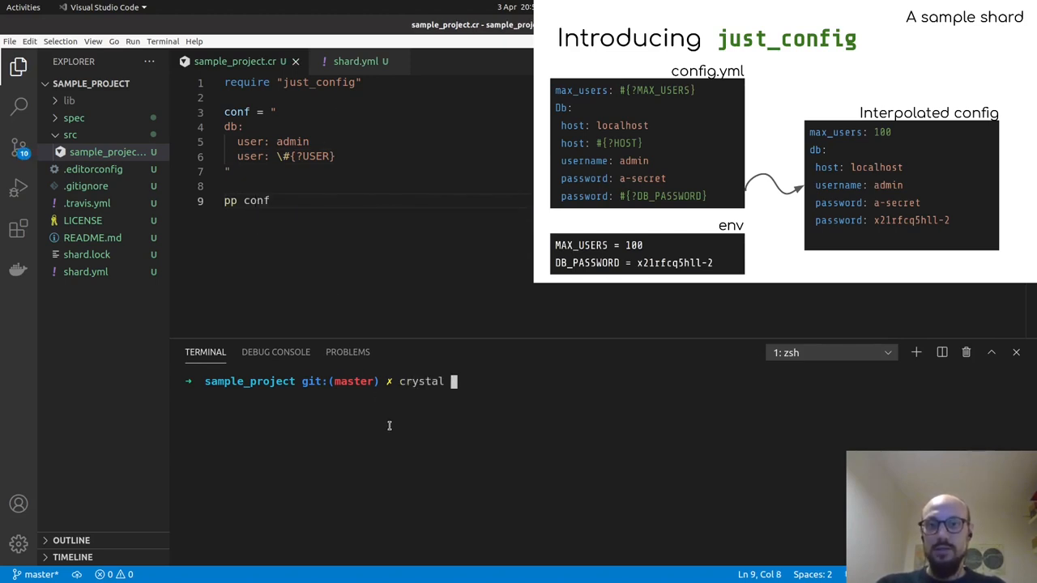
{"action": "type", "text": "src/sample_project.cr"}
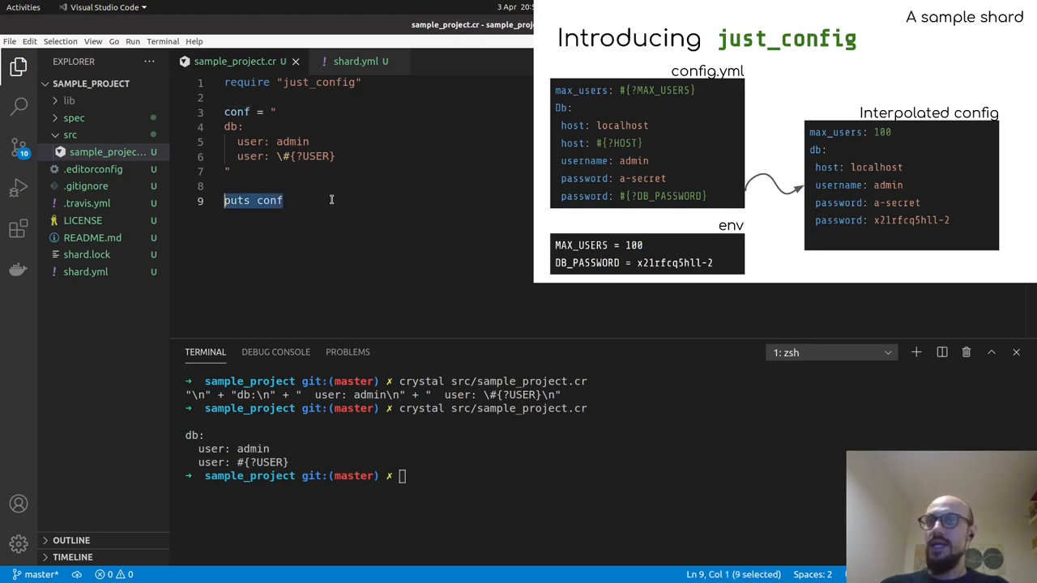
{"action": "type", "text": "JU"}
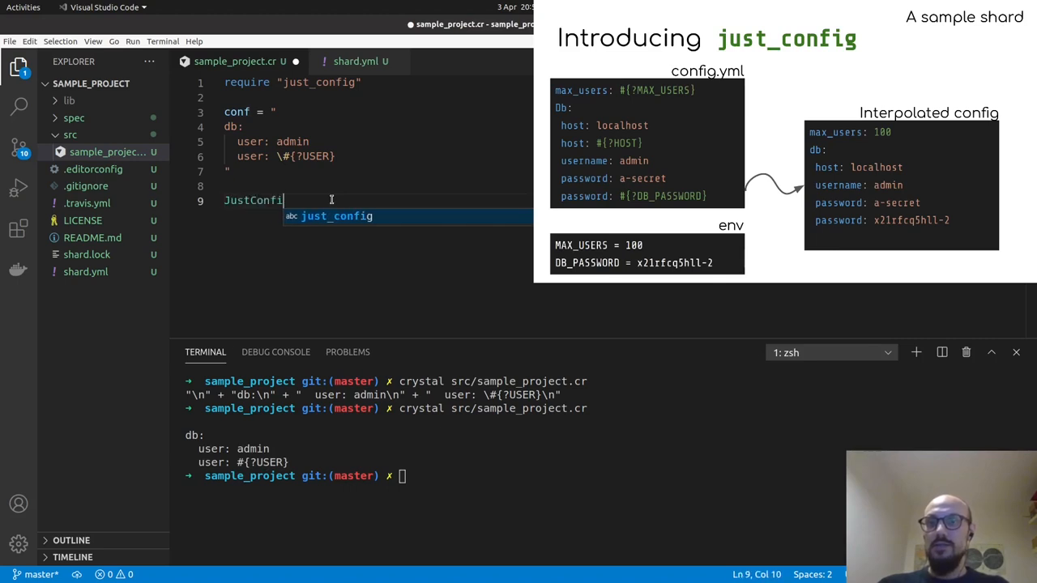
- Write JustConfig.interpolate(conf, {"USER" => ...}) supplying a USER username value
{"action": "type", "text": "g.in"}
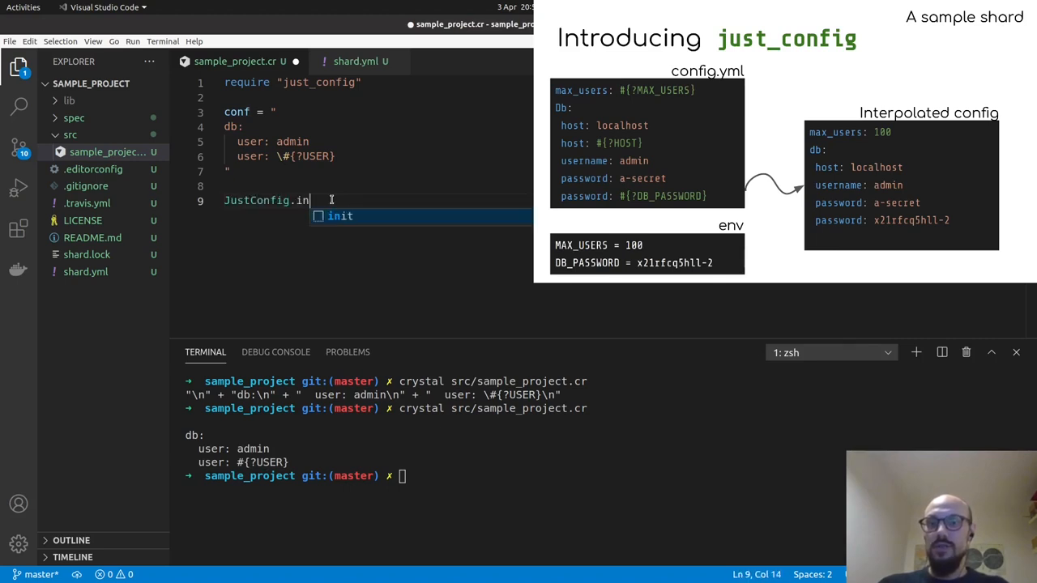
{"action": "type", "text": "terpolate()"}
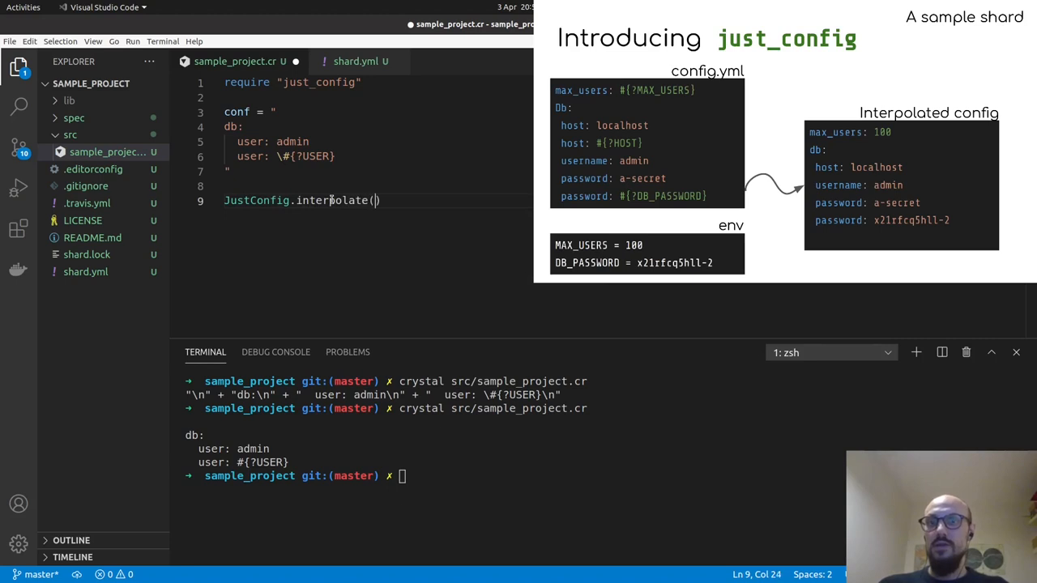
{"action": "type", "text": "conf,"}
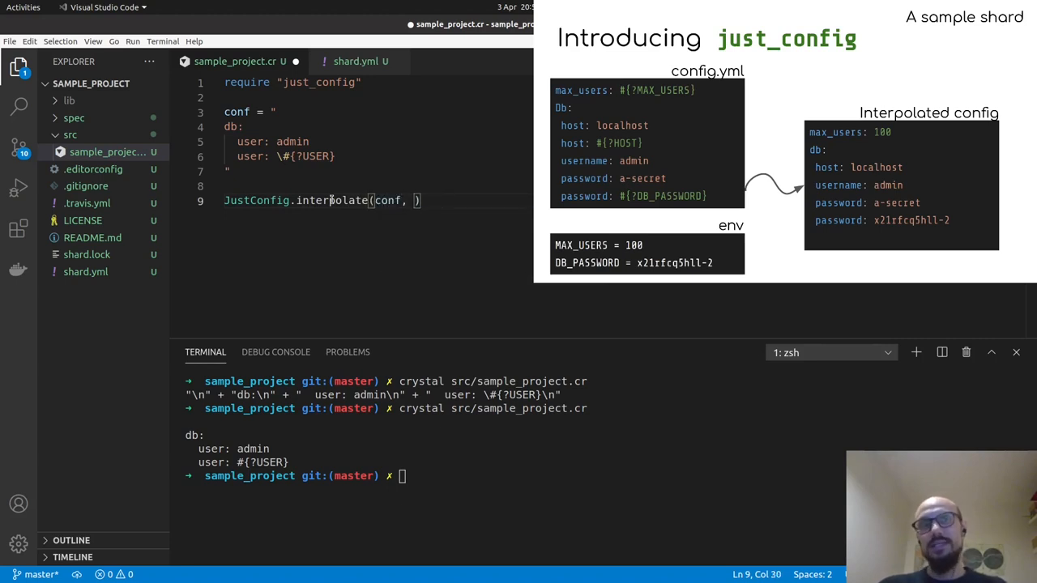
{"action": "type", "text": "{}"}
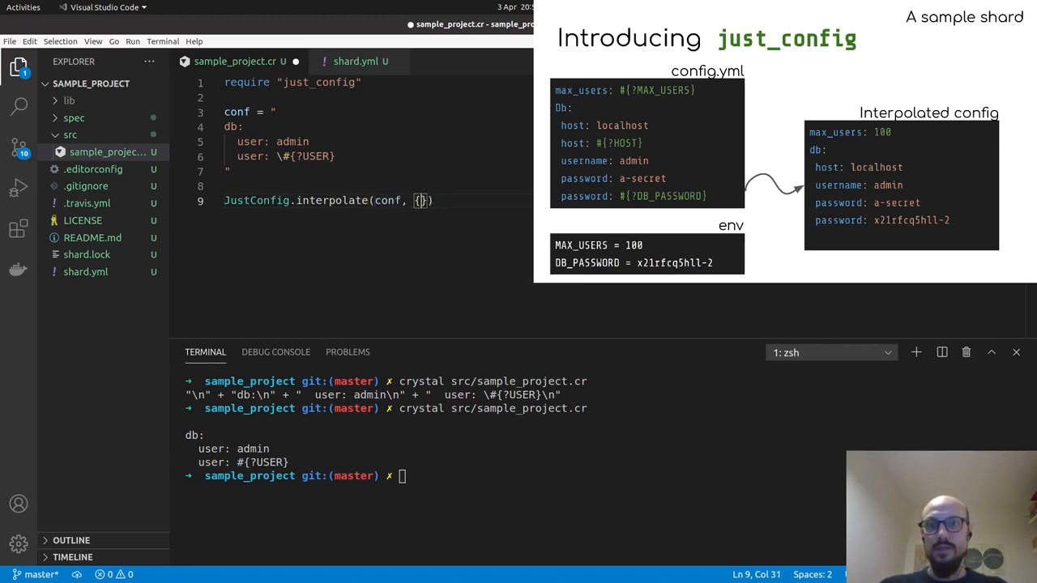
{"action": "type", "text": "\"USER\" =>"}
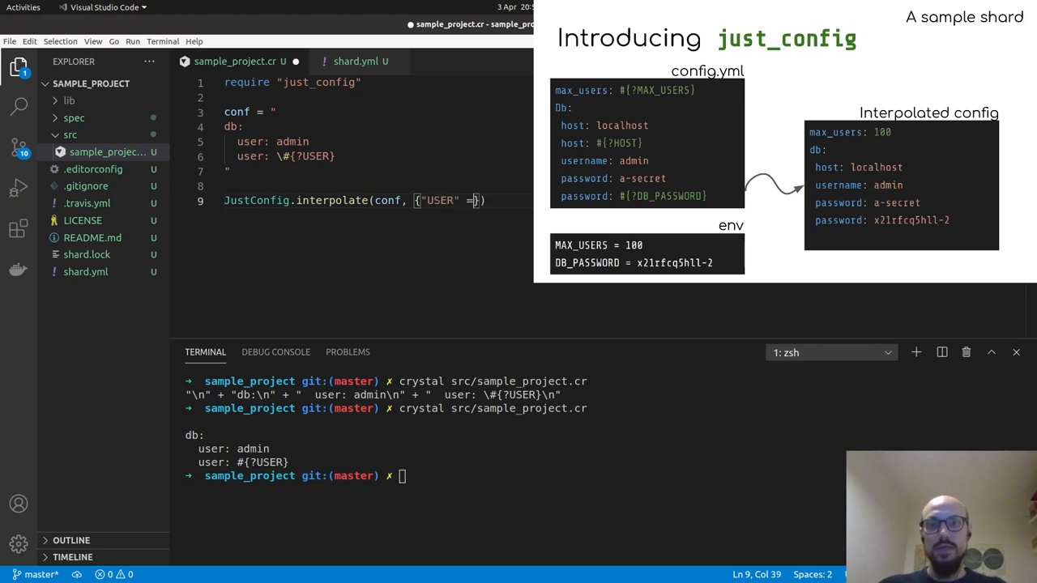
{"action": "type", "text": "=> \""}
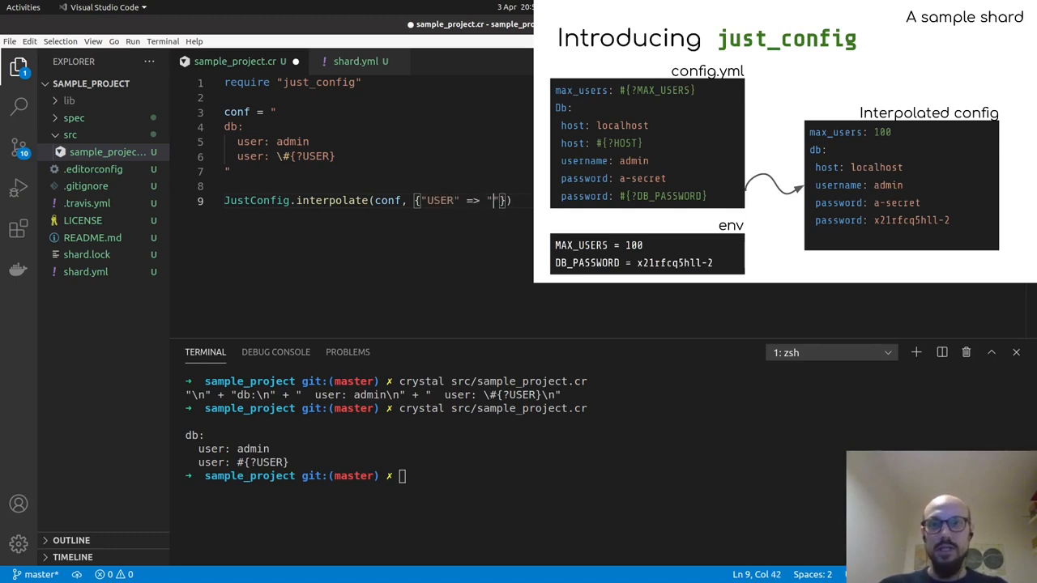
{"action": "type", "text": "lbarasti\"})"}
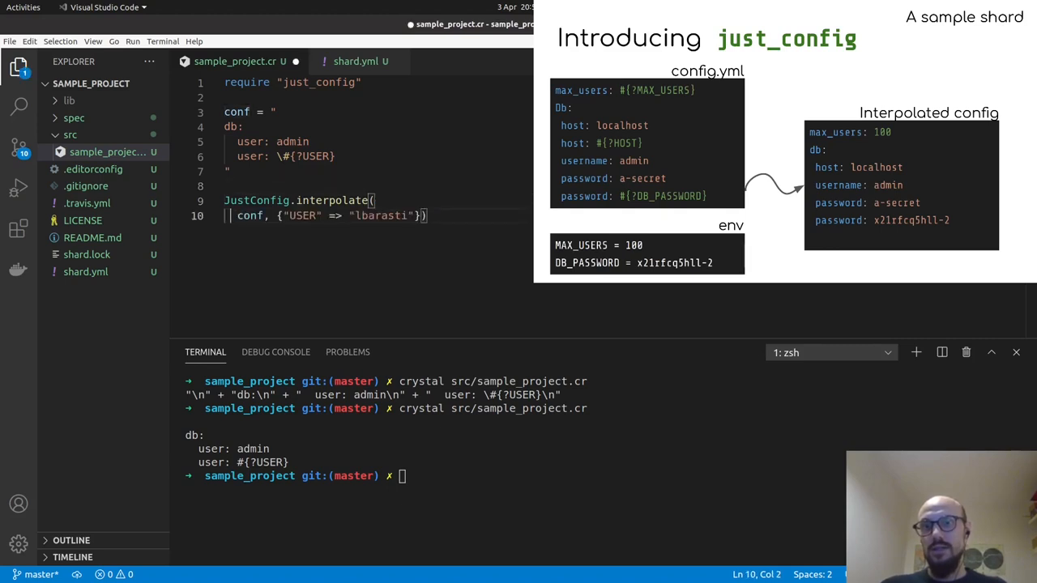
- Print it with puts instead of pp and retype crystal src/sample_project.cr
{"action": "type", "text": "pp"}
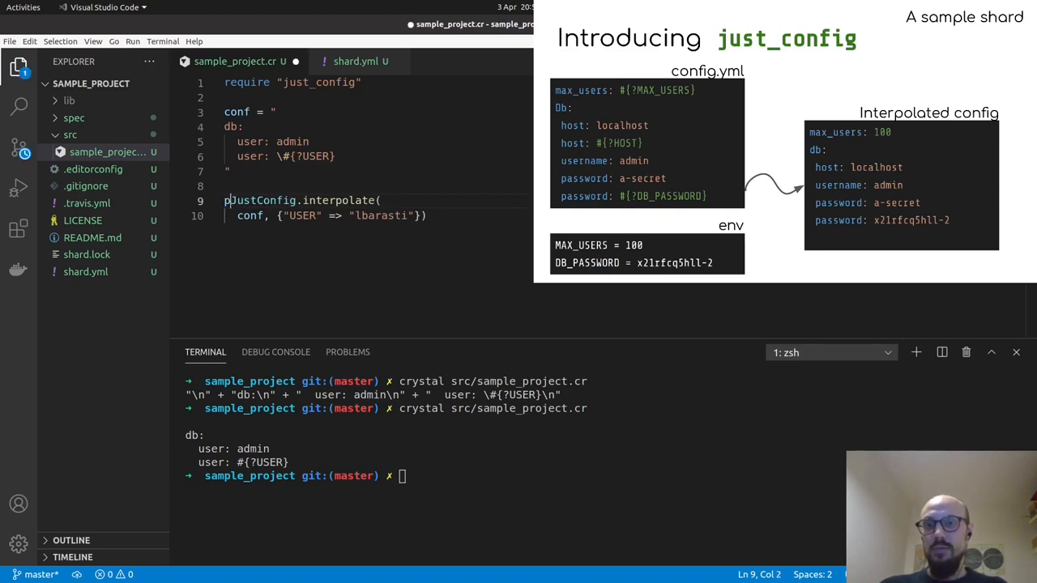
{"action": "type", "text": "puts"}
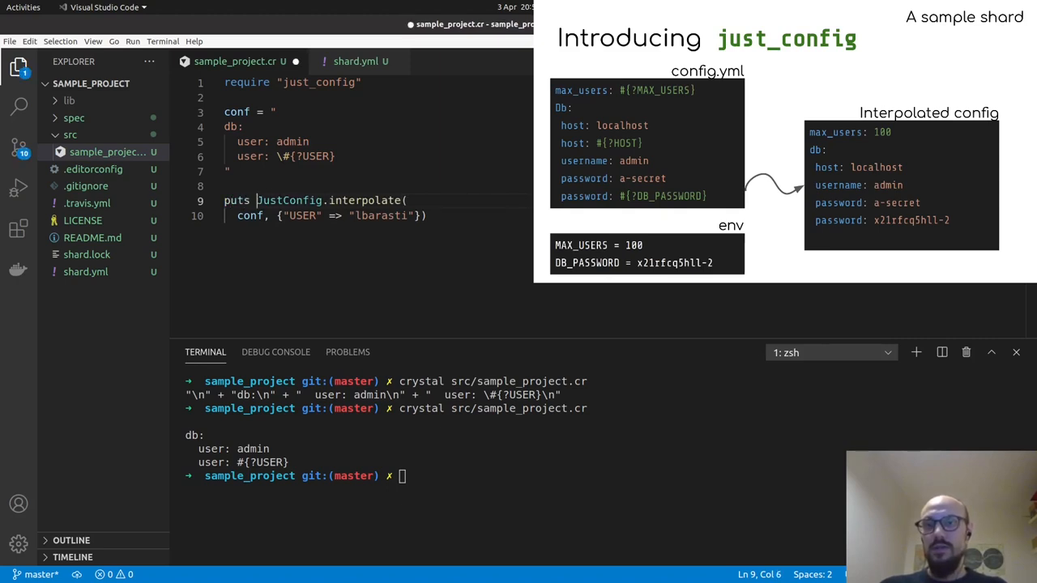
{"action": "type", "text": "crystal src/sample_project.cr"}
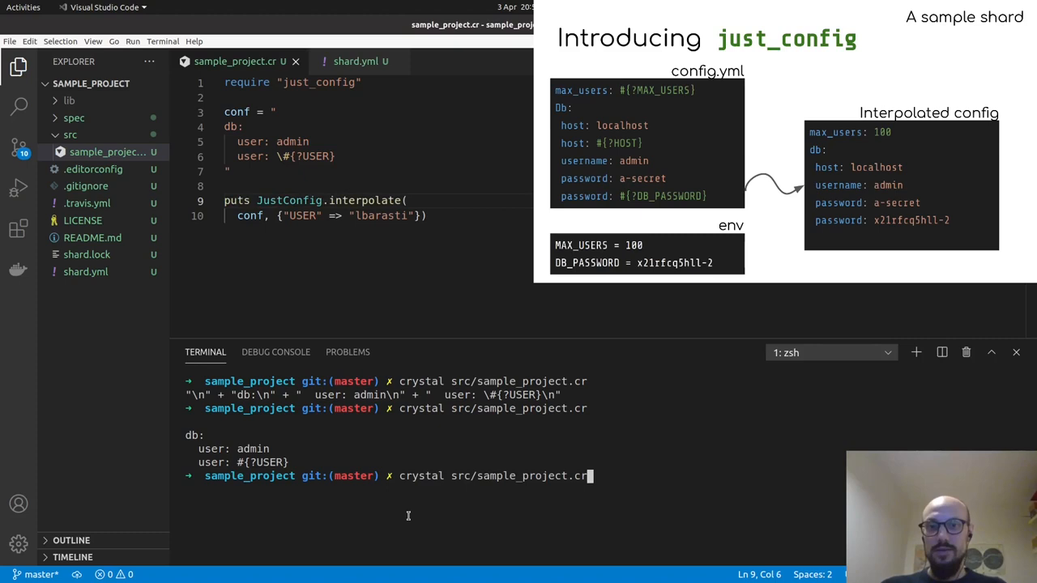